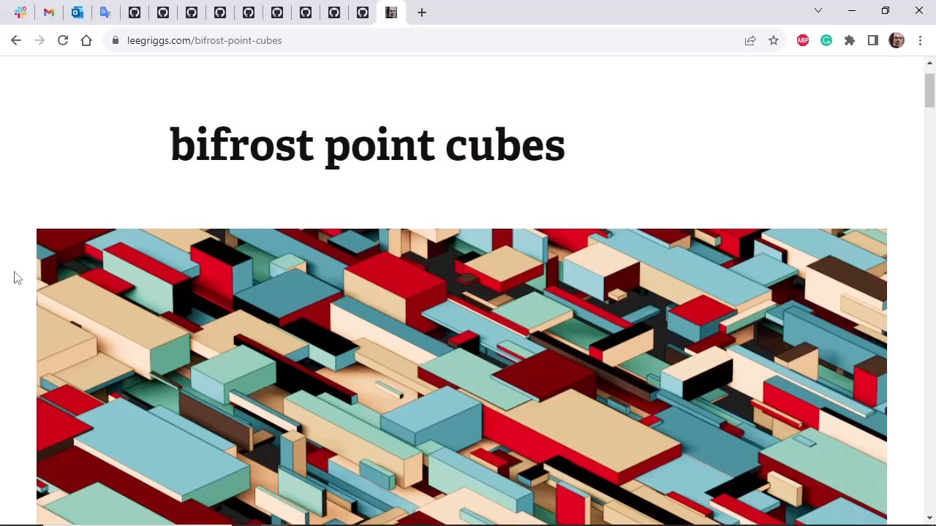
- Bring up the Bifrost Graph Editor with the Node Editor docked beside it
scroll(down, 3)
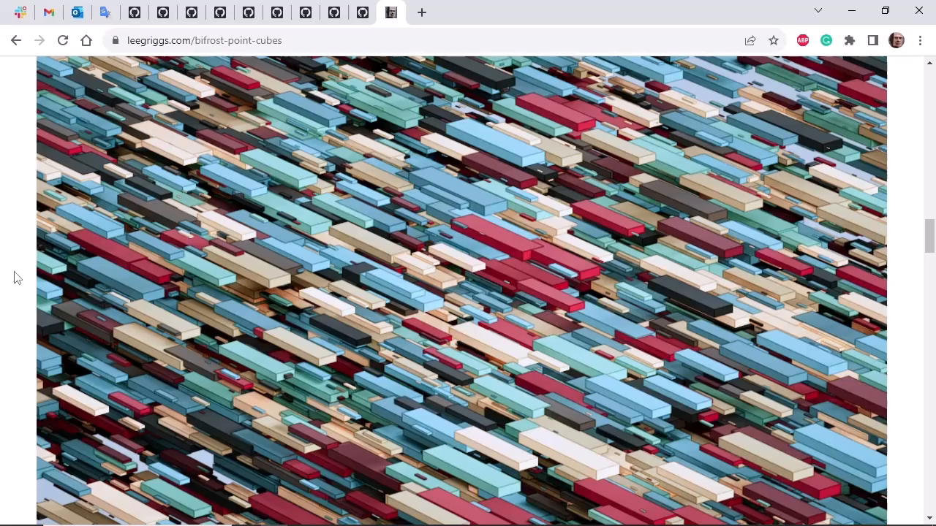
scroll(down, 3)
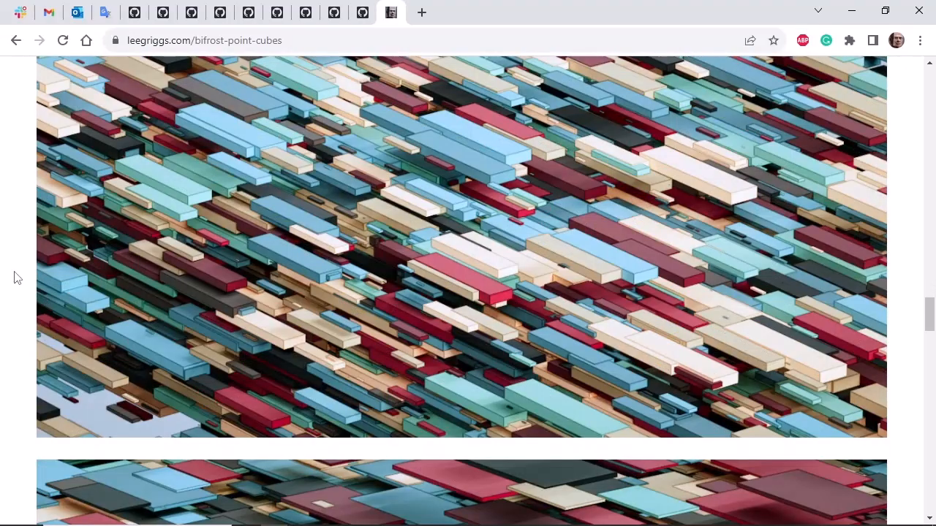
scroll(down, 3)
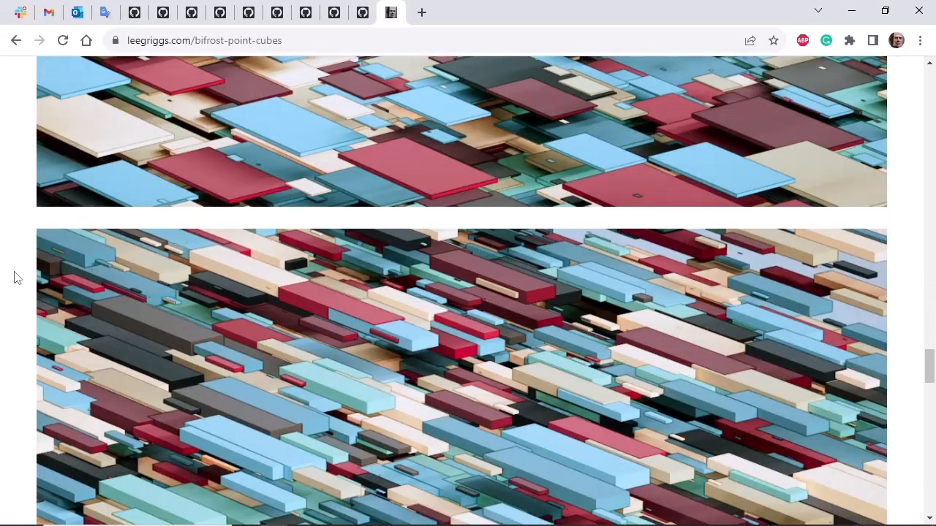
scroll(down, 3)
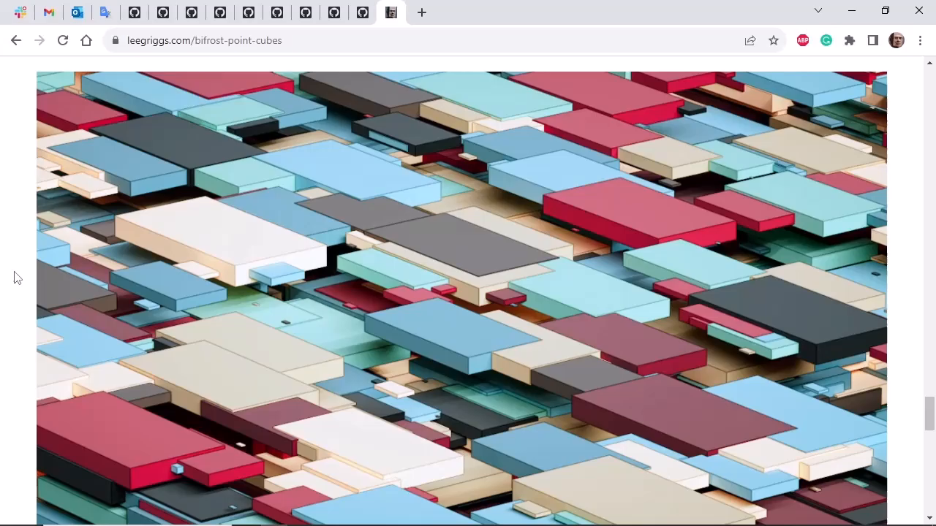
scroll(down, 3)
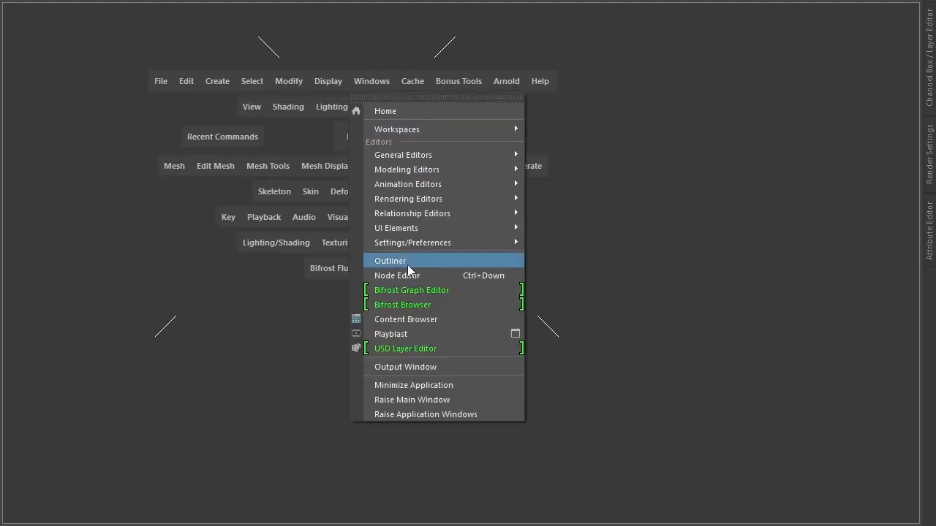
click(413, 290)
text(node)
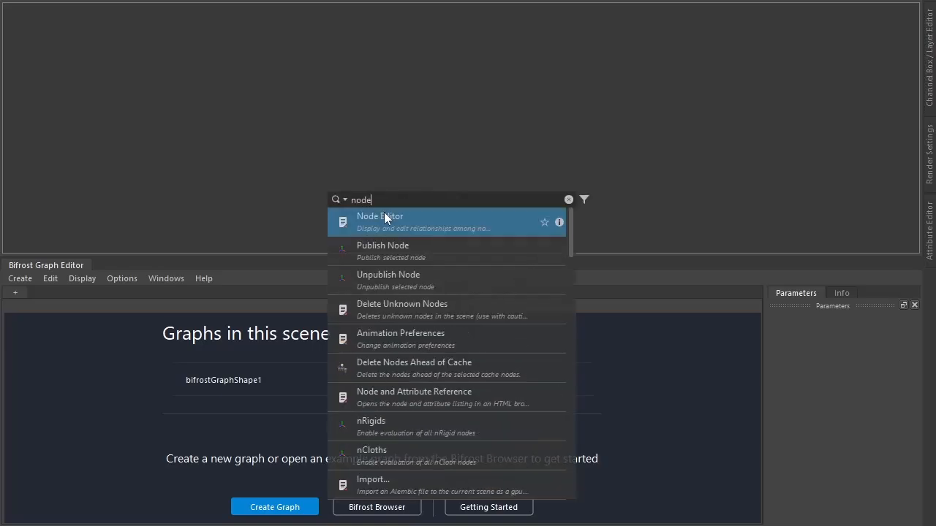
click(380, 223)
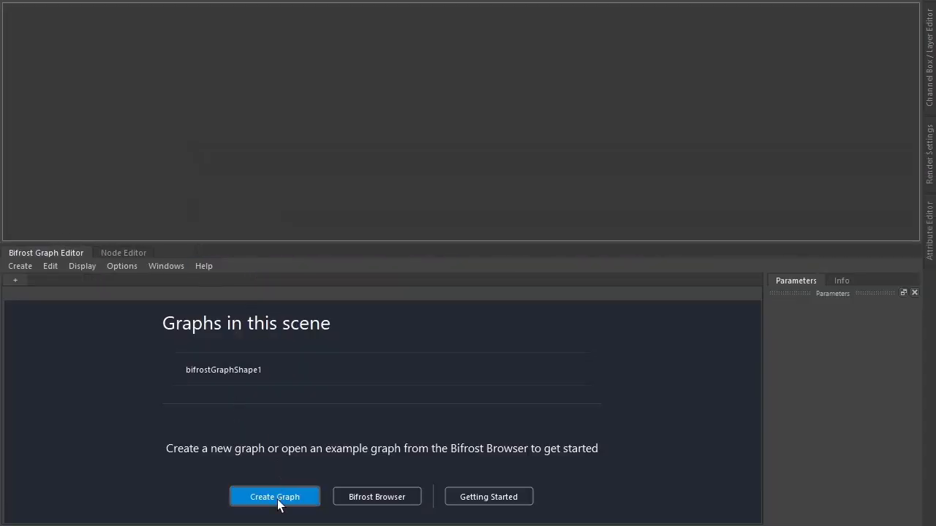
- Create a new Bifrost graph with a create_mesh_cube node, length 100
click(275, 497)
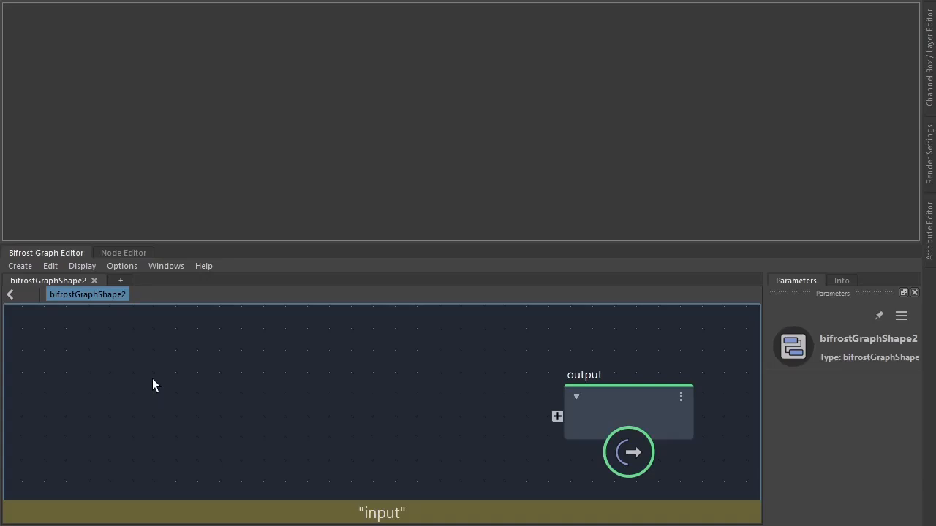
text(cube)
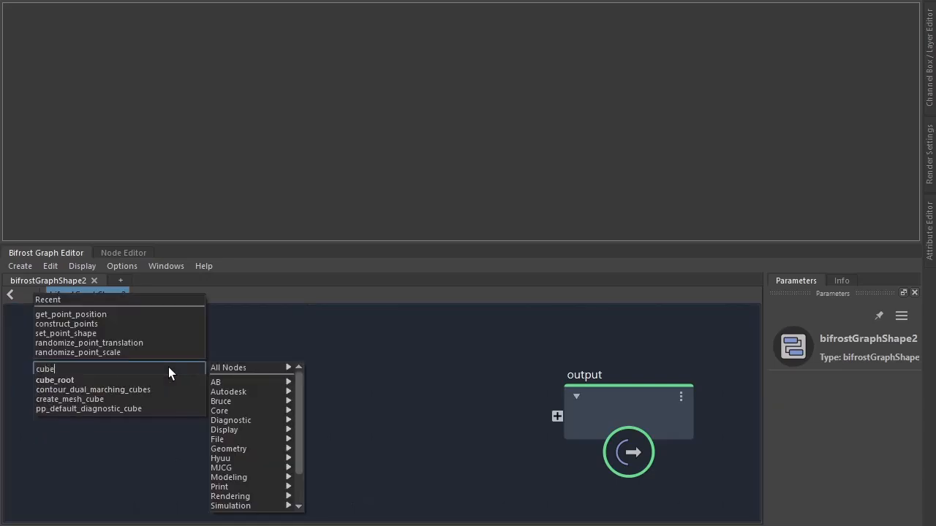
click(70, 399)
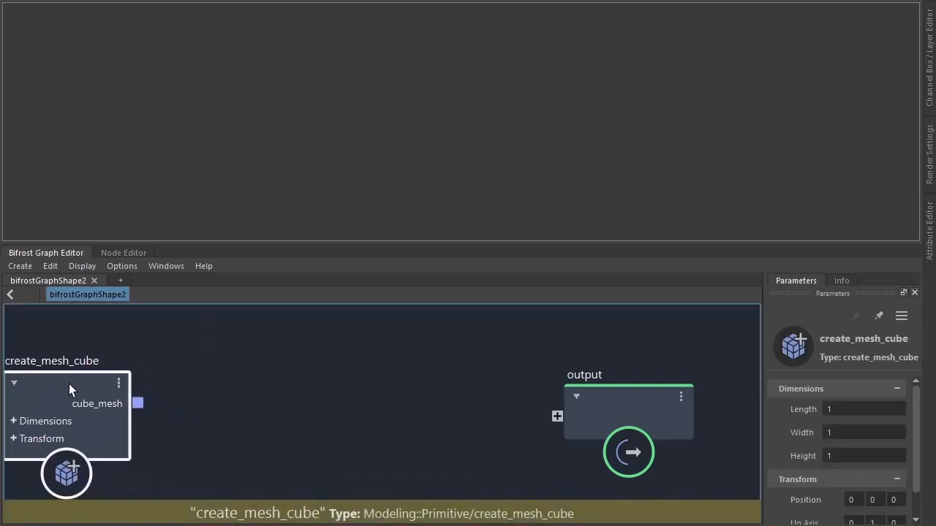
click(864, 409)
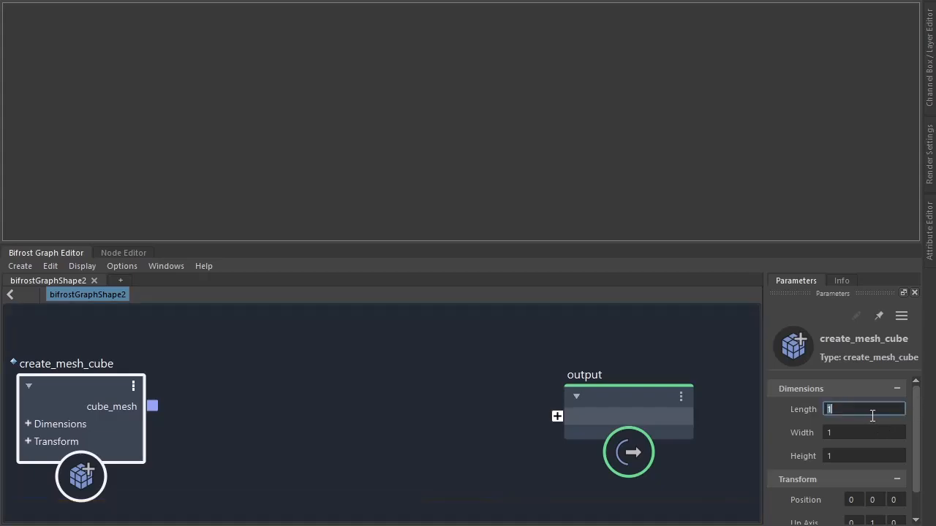
text(100)
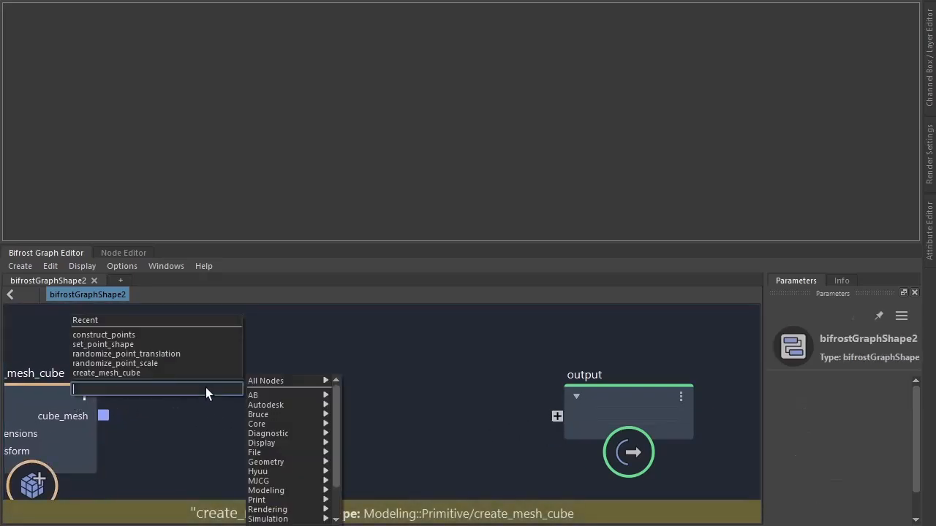
- Chain scatter_points, get_point_position and construct_points from the cube mesh to the graph output
text(scatter)
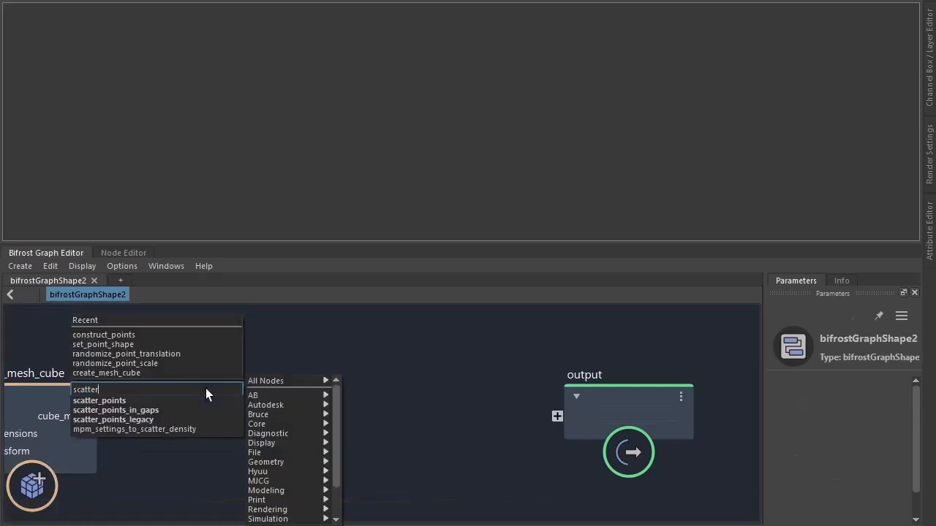
click(99, 401)
text(get_po)
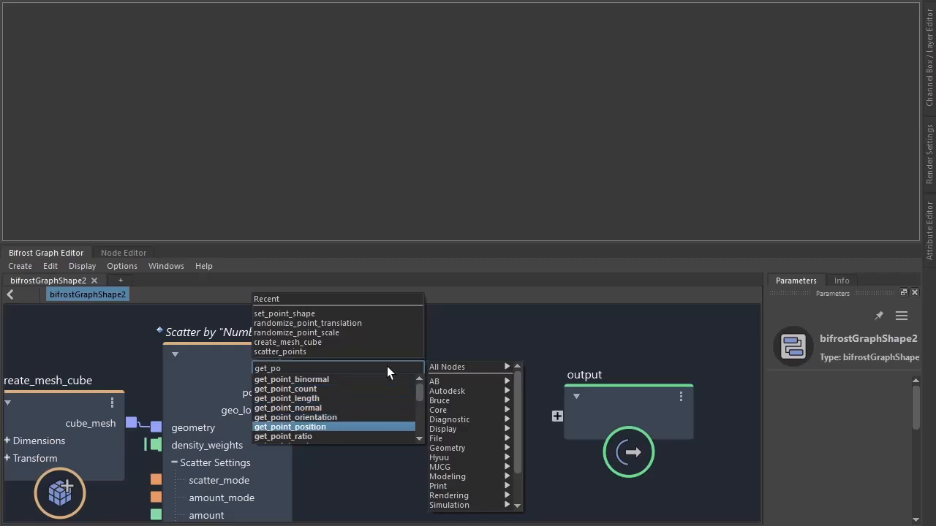
click(290, 427)
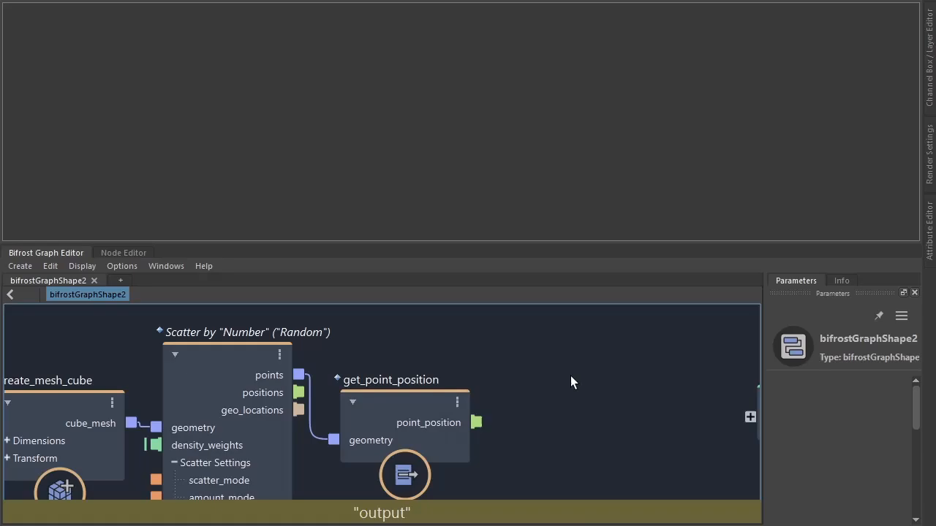
text(cont)
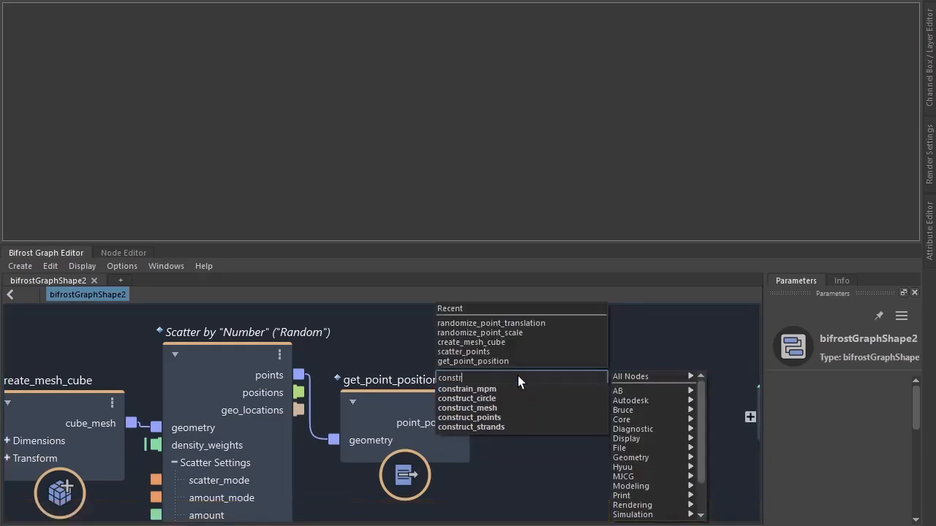
click(470, 417)
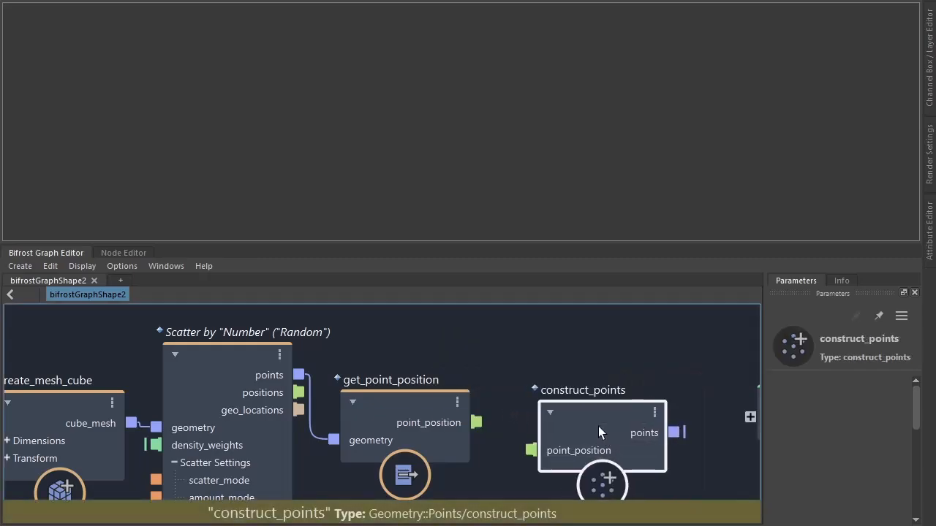
drag(600, 432, 557, 389)
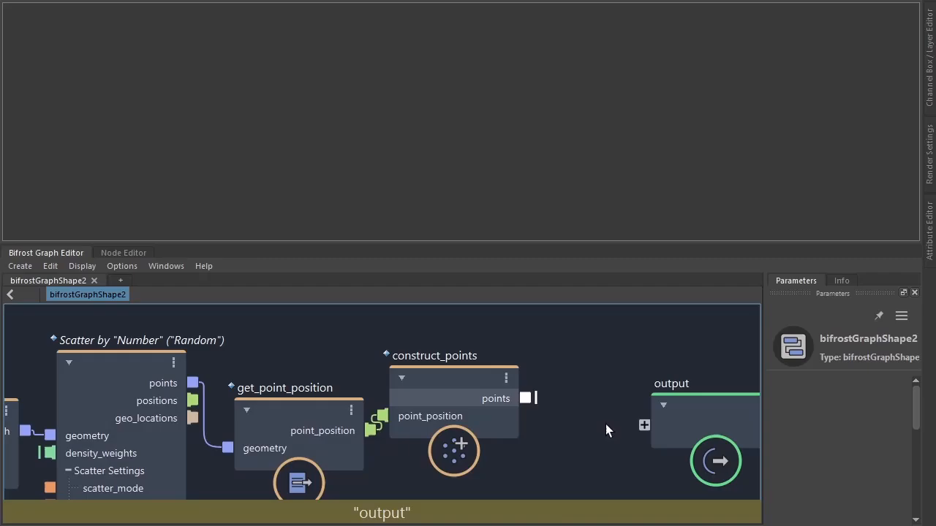
drag(525, 398, 643, 424)
text(s)
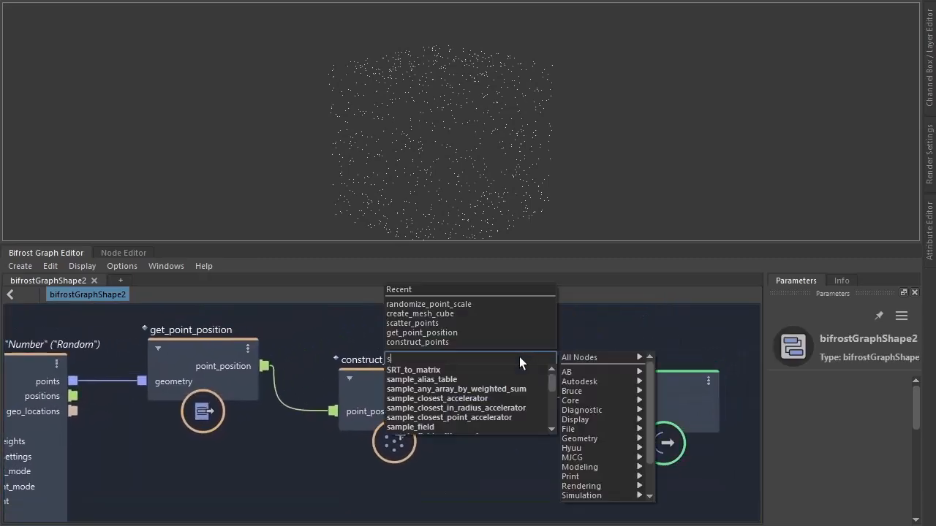
- Insert a set_point_shape node showing the points as cubes with default size 1.567
text(et_poin)
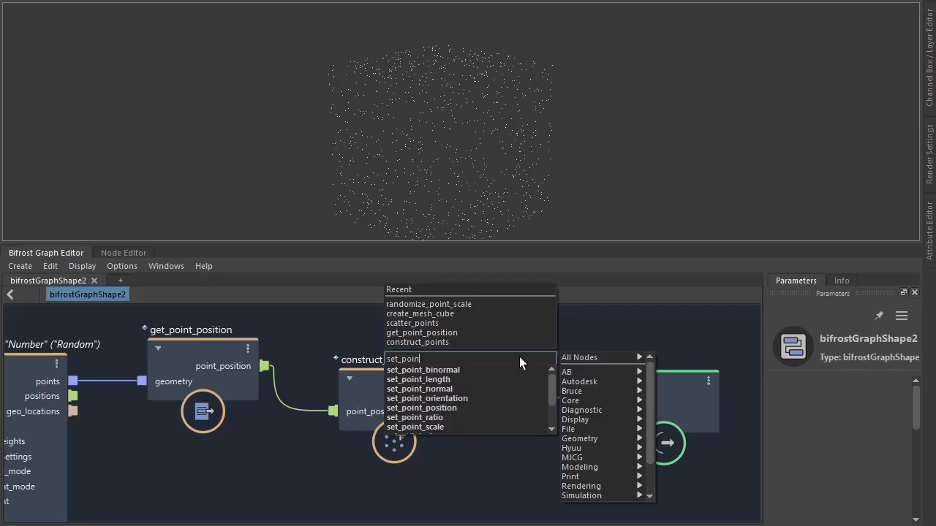
text(sh)
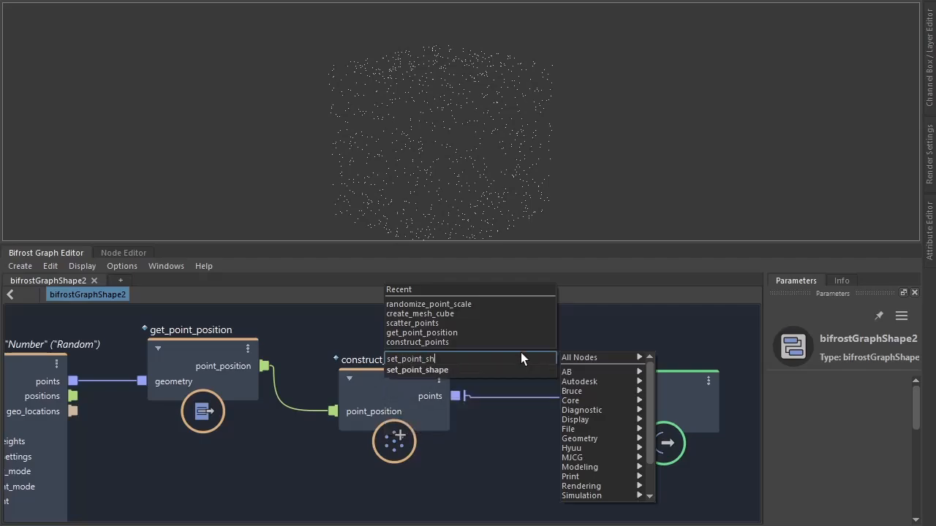
click(417, 370)
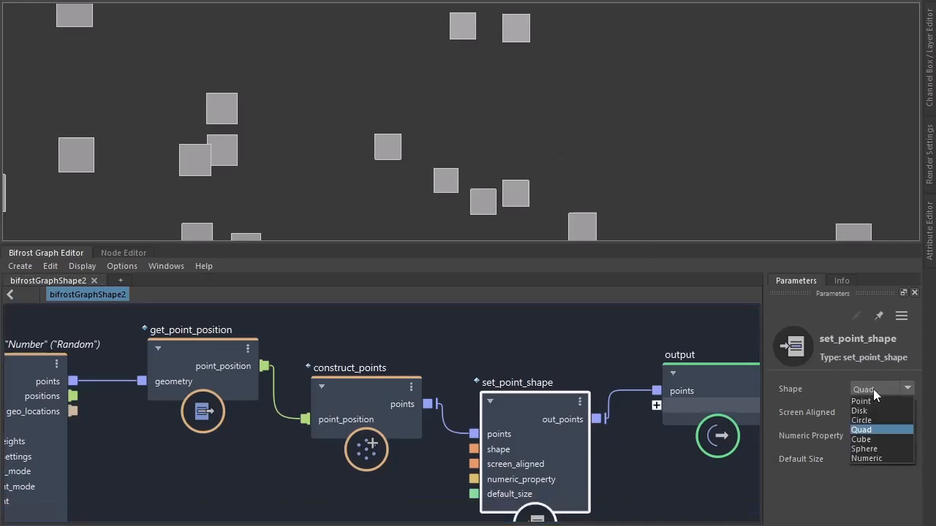
click(861, 420)
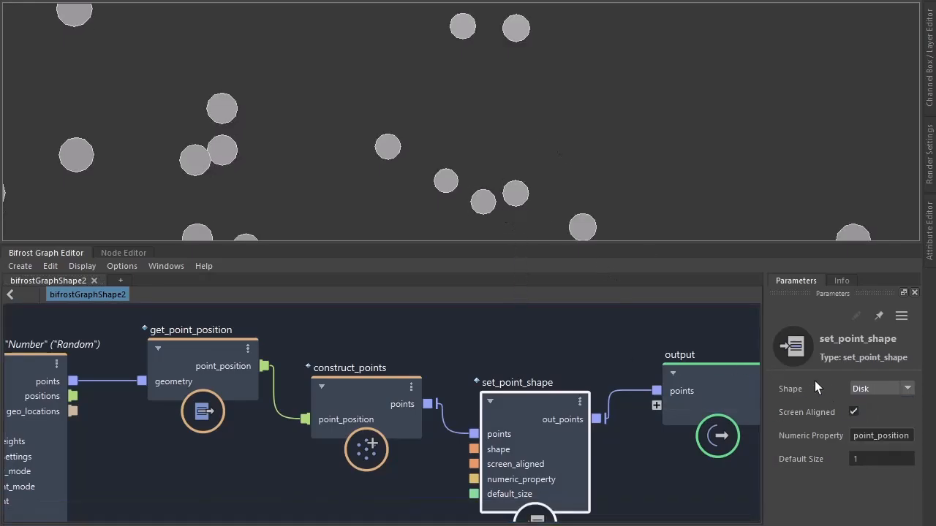
click(900, 389)
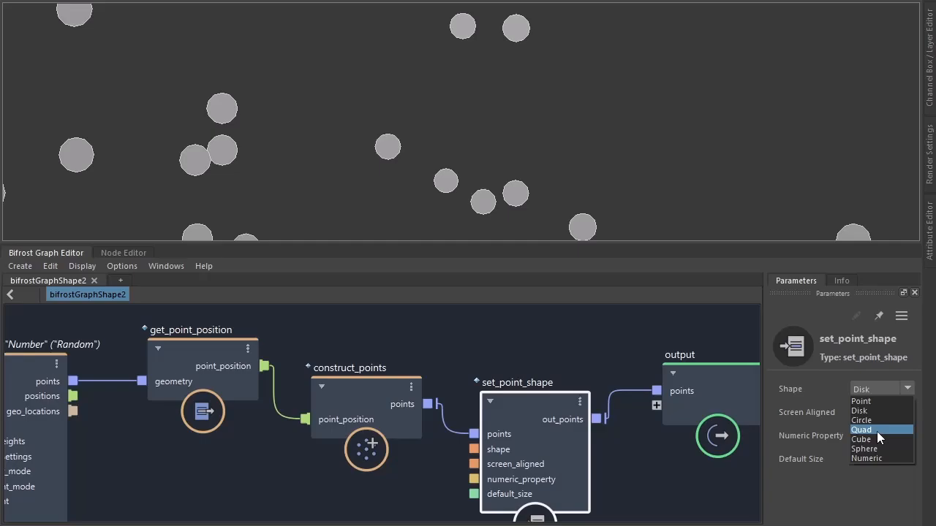
click(863, 430)
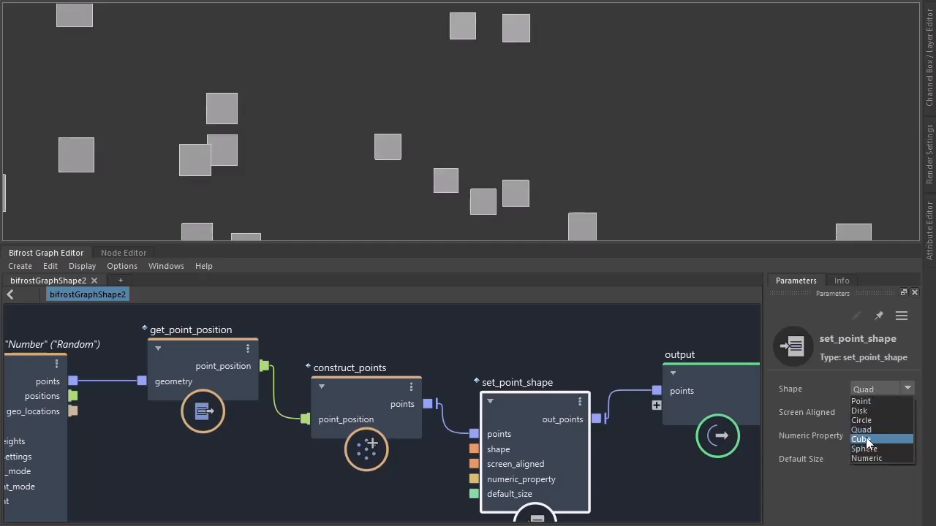
click(860, 438)
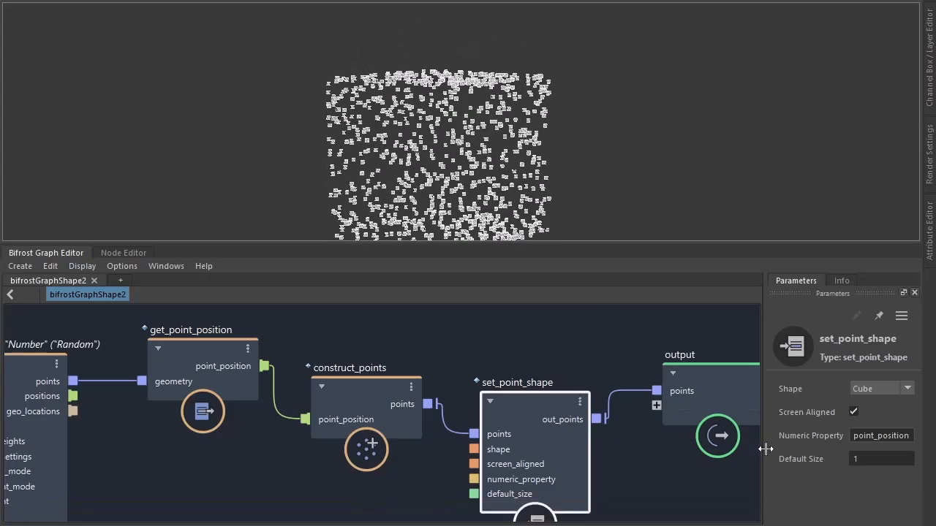
drag(881, 459, 889, 459)
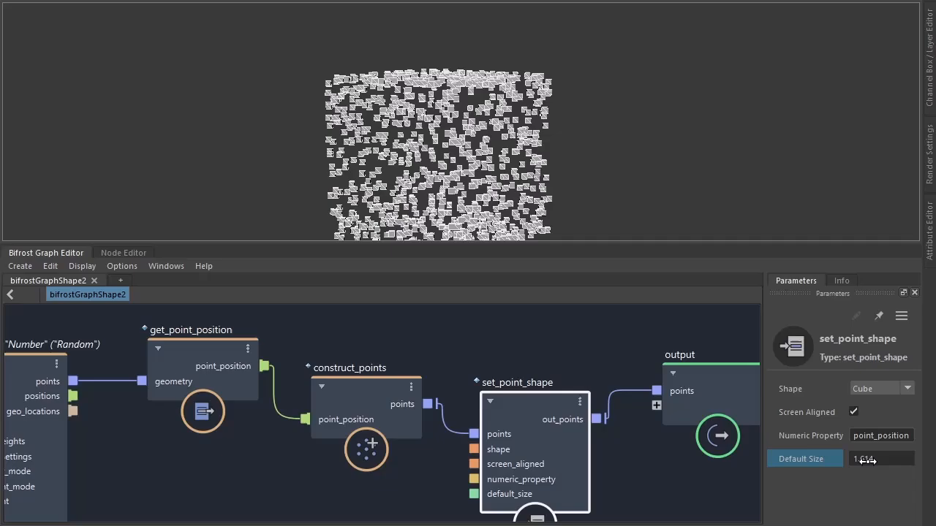
text(1.567)
text(randomize)
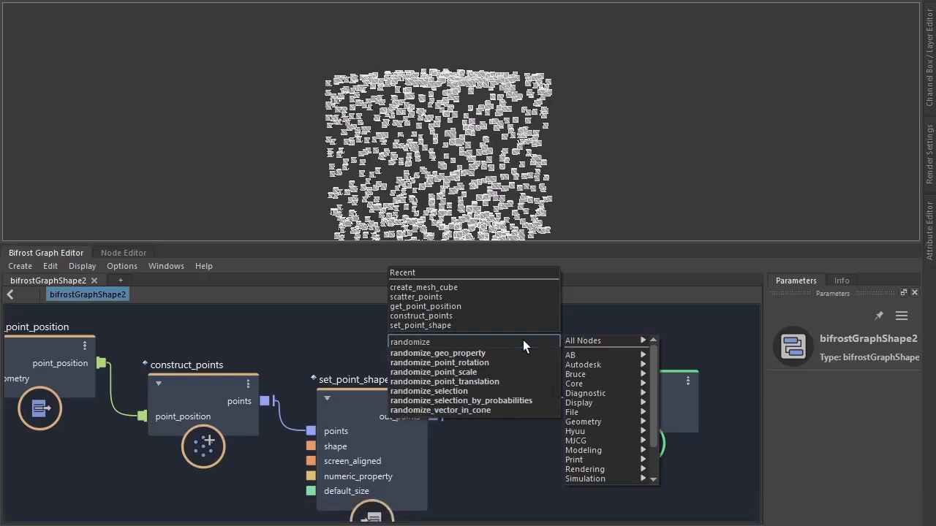
- Add a randomize_point_scale node after set_point_shape to vary the cube sizes
click(433, 373)
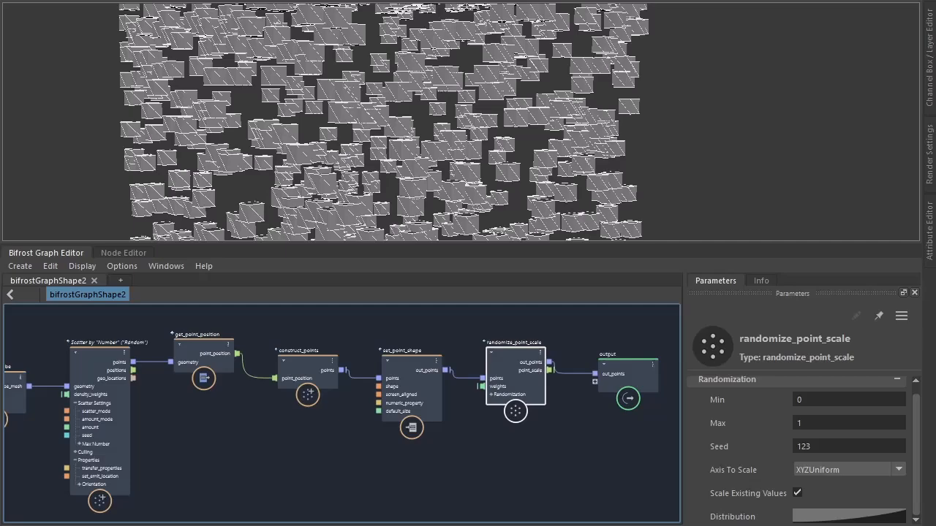
mouse_move(636, 144)
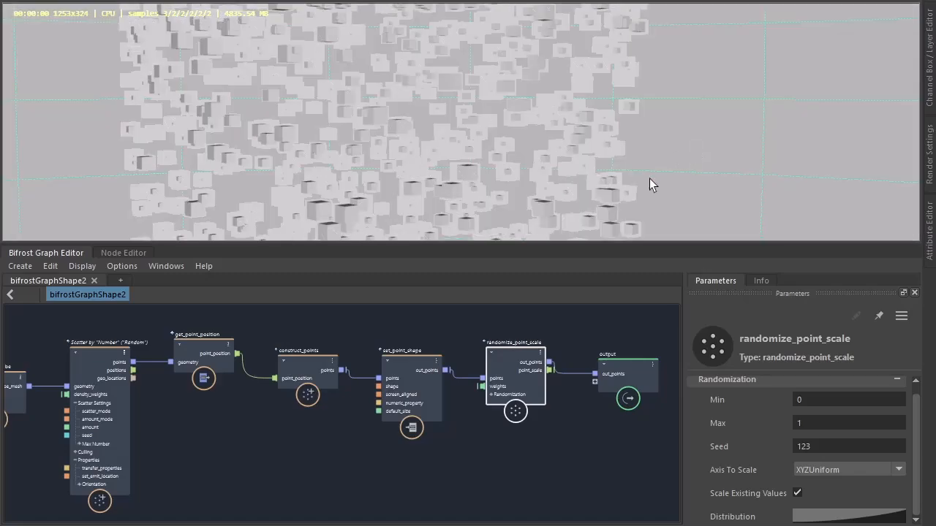
mouse_move(729, 422)
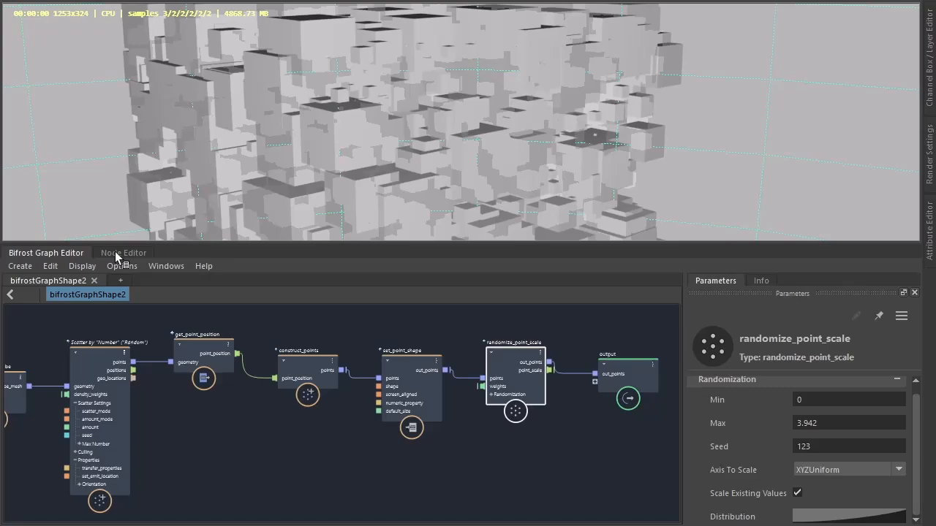
- Feed an aiUtility into a preset aiRampRgb ramp driving the aiToon shader's emission colour
click(123, 252)
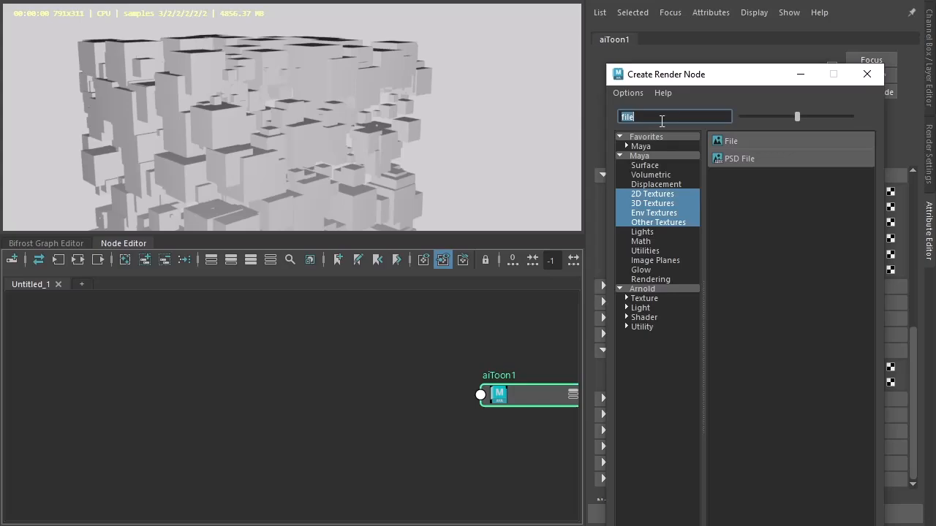
text(ramp)
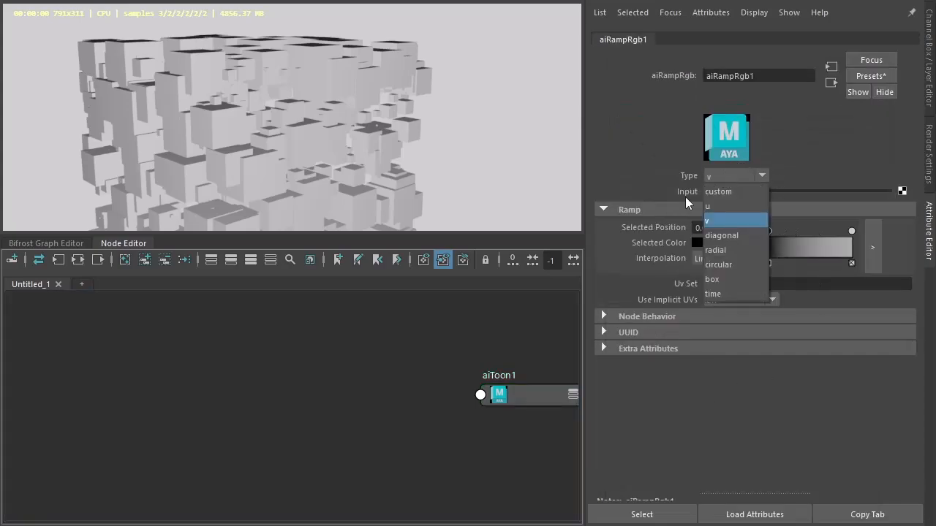
click(718, 192)
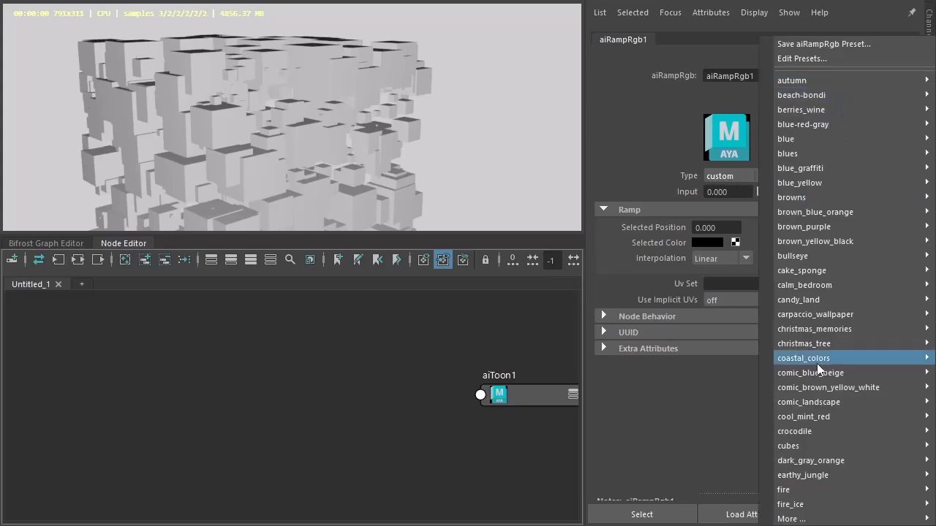
click(804, 357)
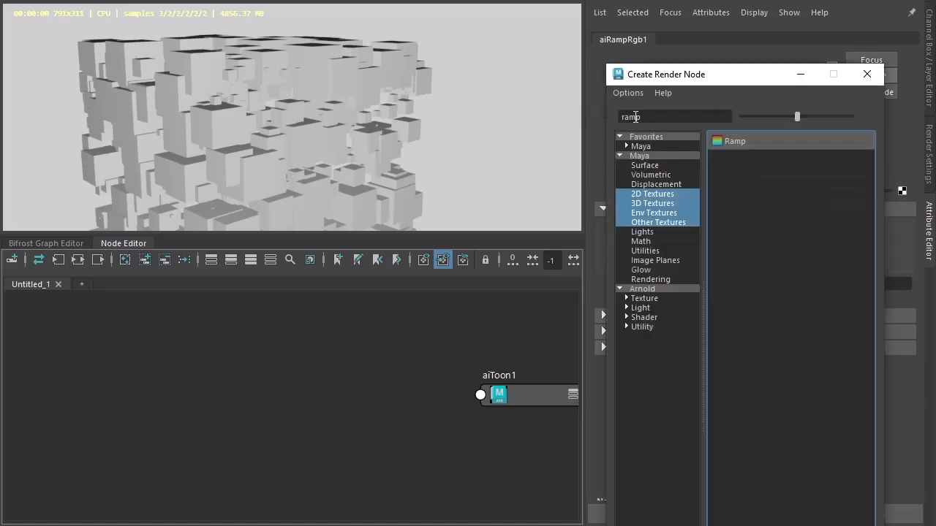
text(uti)
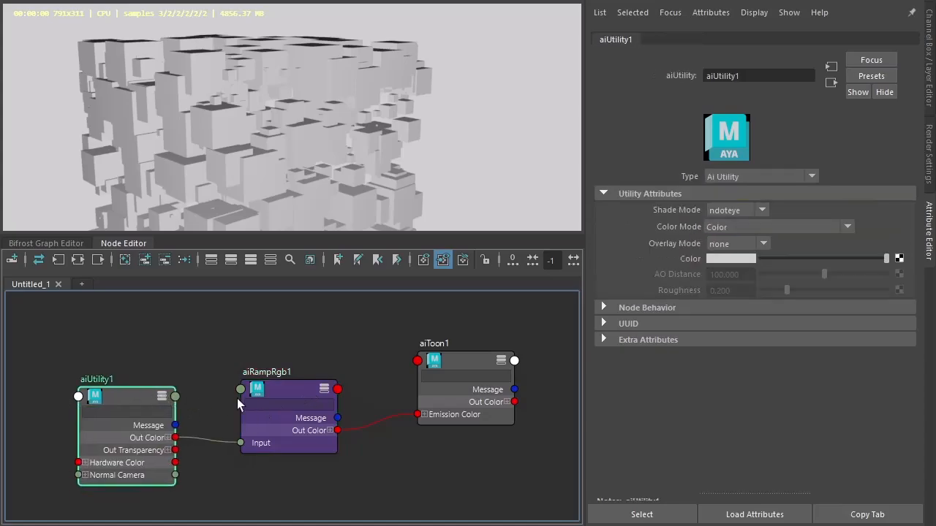
click(737, 211)
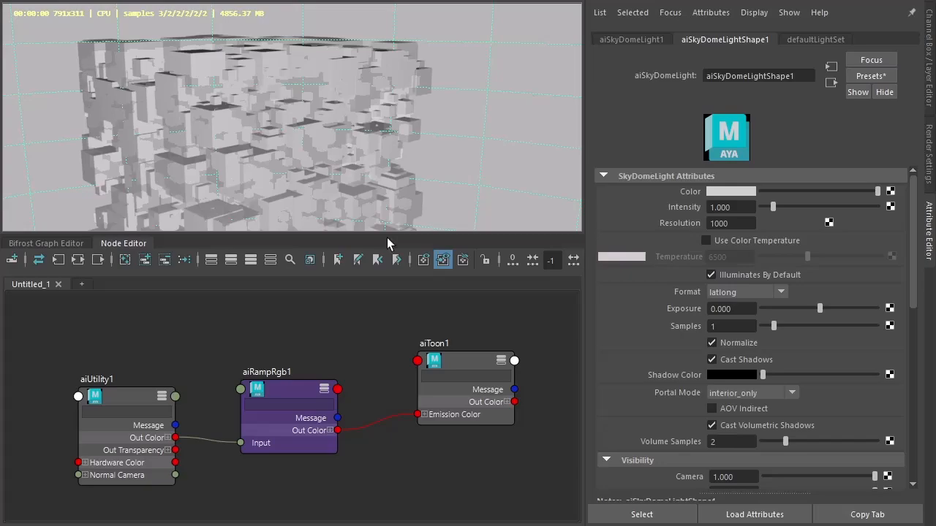
- Add an aiSkyDomeLight and deselect to view the pastel-coloured cube render
right_click(436, 360)
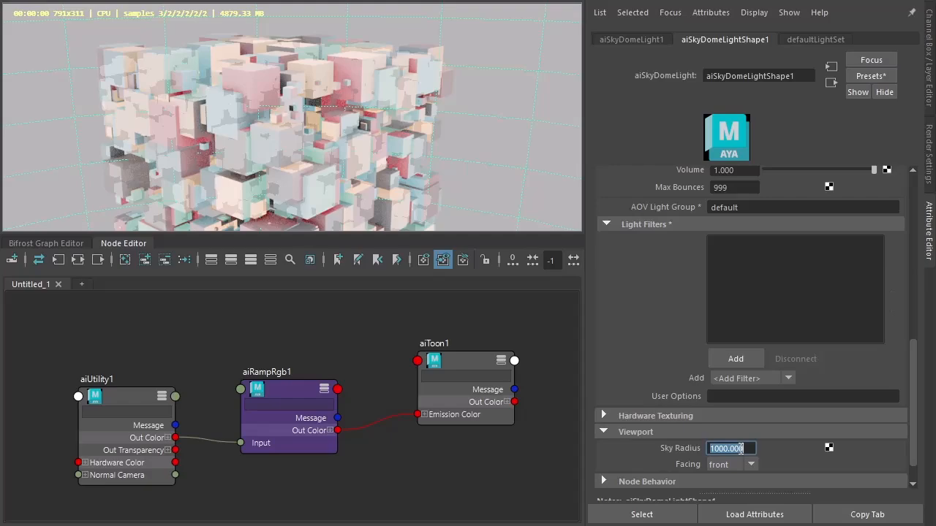
click(427, 310)
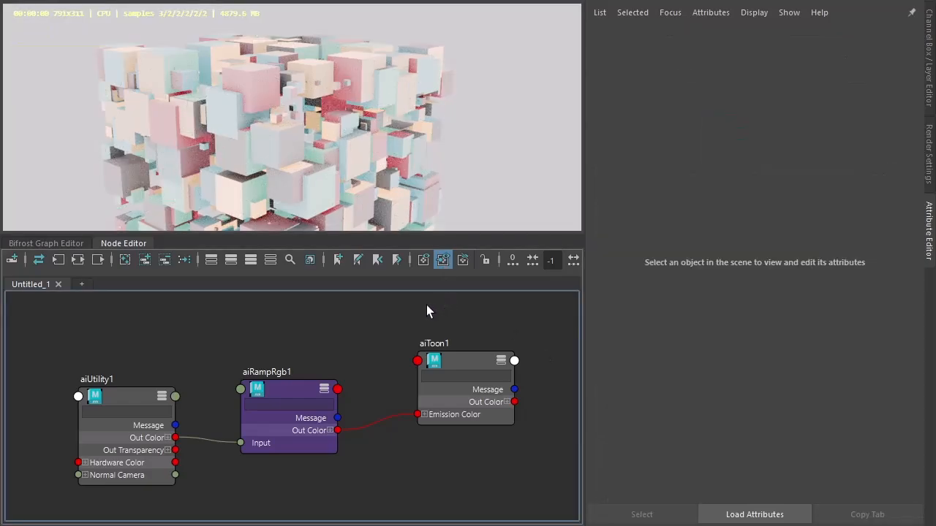
click(465, 371)
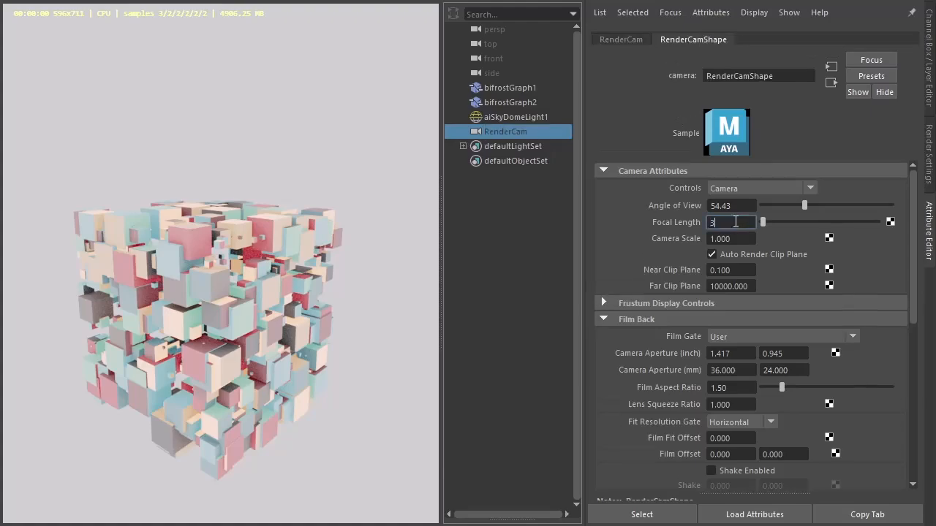
- Set RenderCam's focal length to 300 and close the Outliner for a wider render view
text(300)
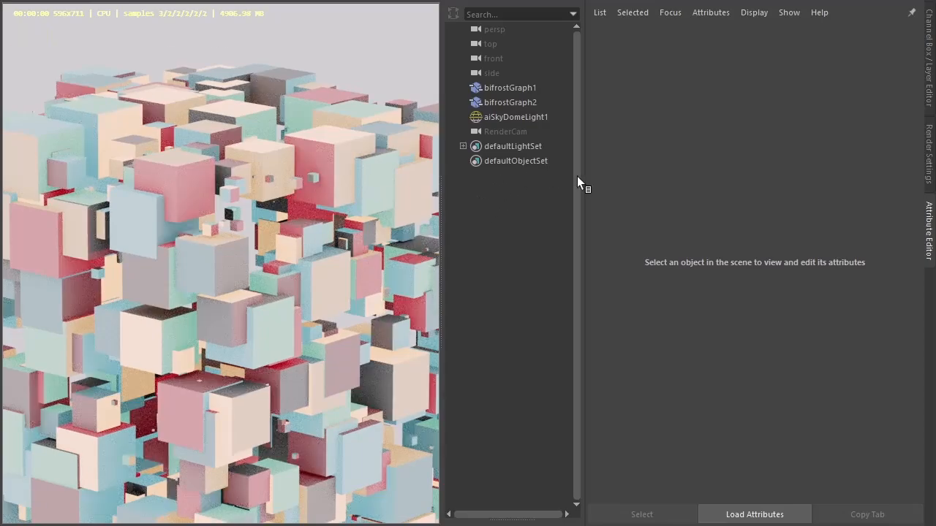
click(511, 102)
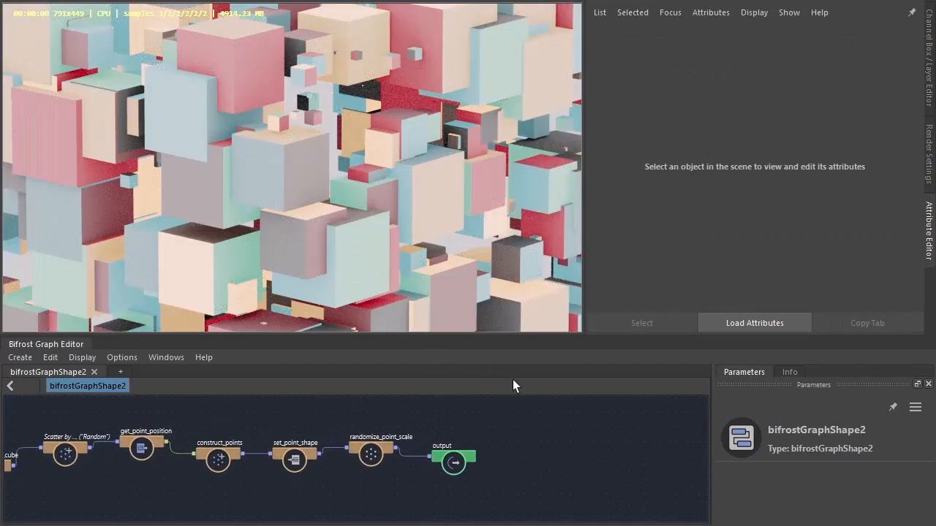
- Try X-only and Y-only axis scaling on randomize_point_scale while adjusting the Max value
click(369, 456)
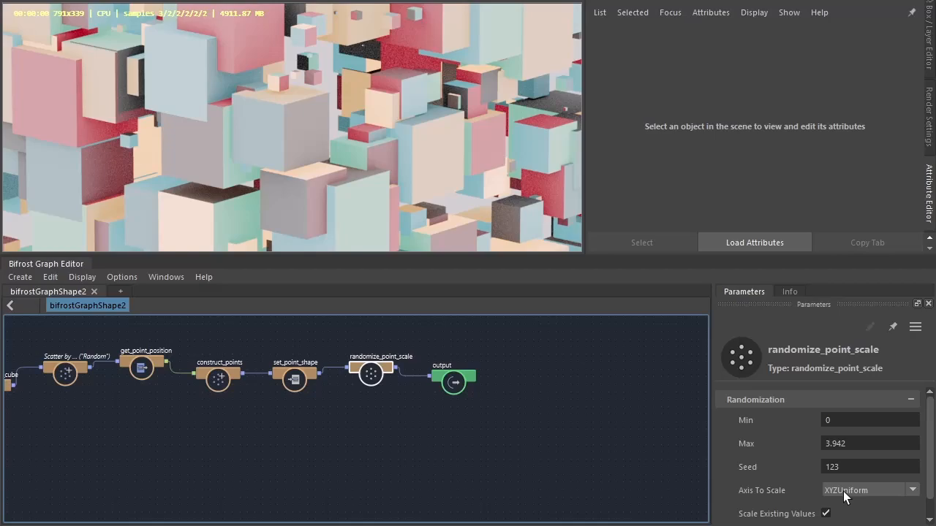
mouse_move(421, 194)
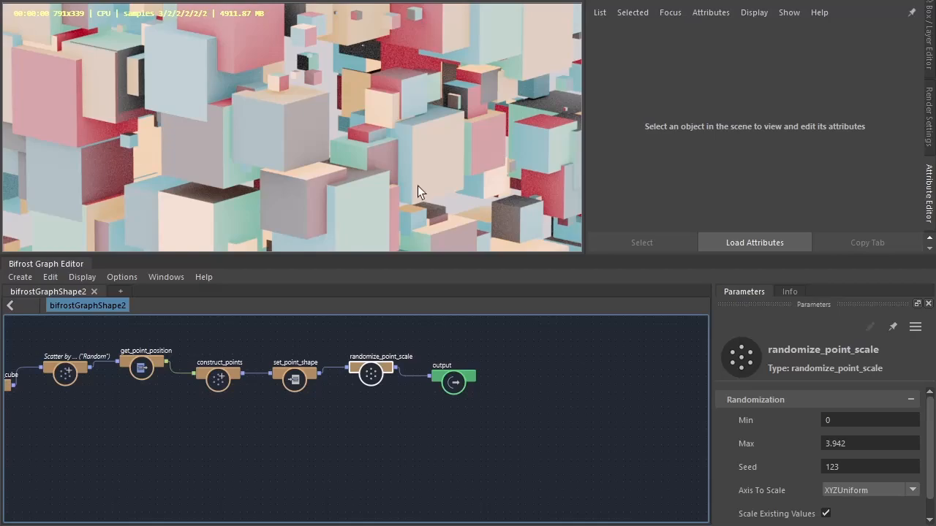
mouse_move(924, 519)
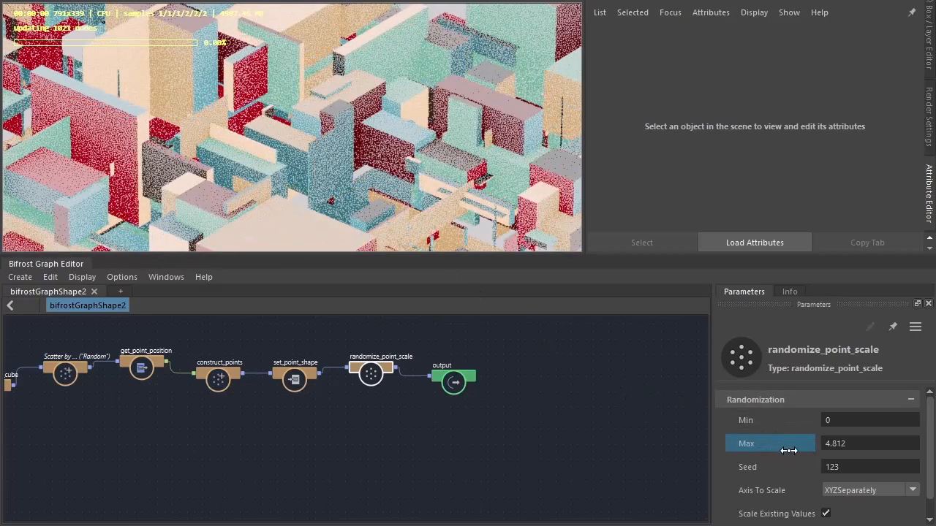
drag(788, 451, 816, 453)
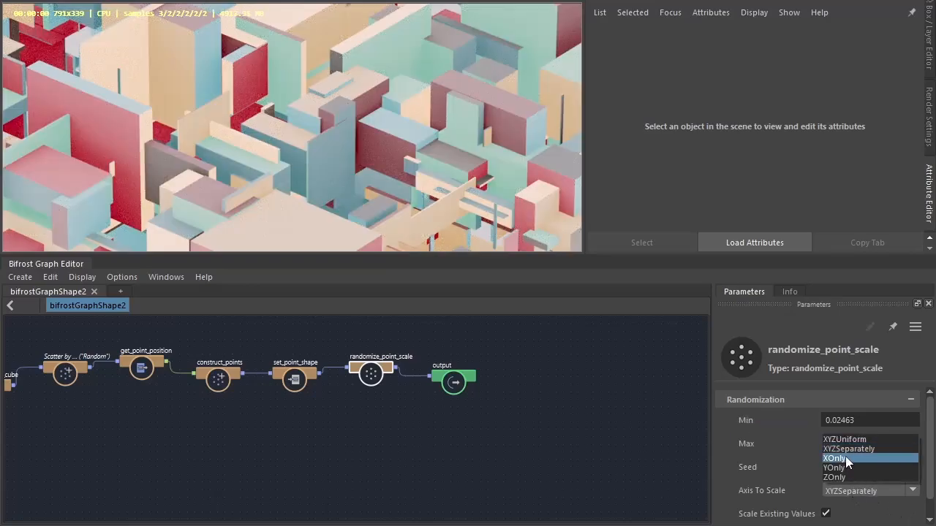
click(835, 457)
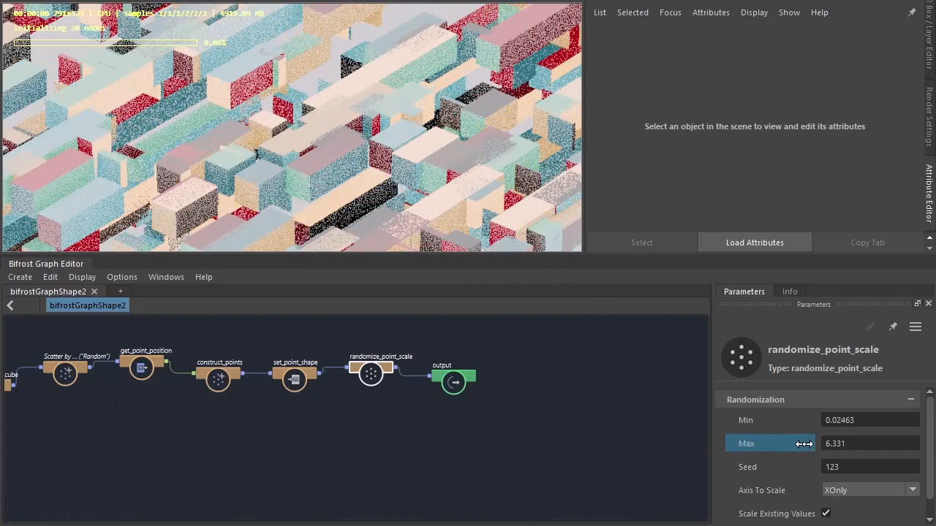
click(866, 488)
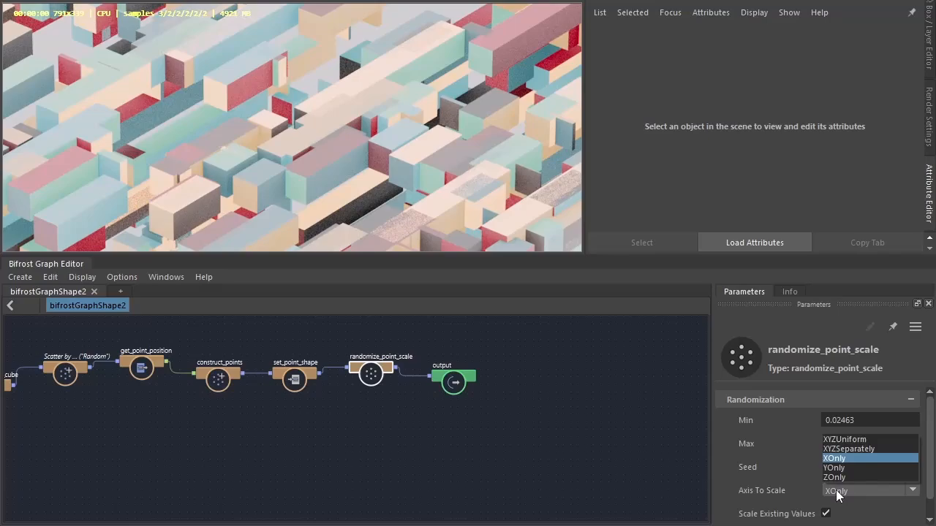
click(833, 468)
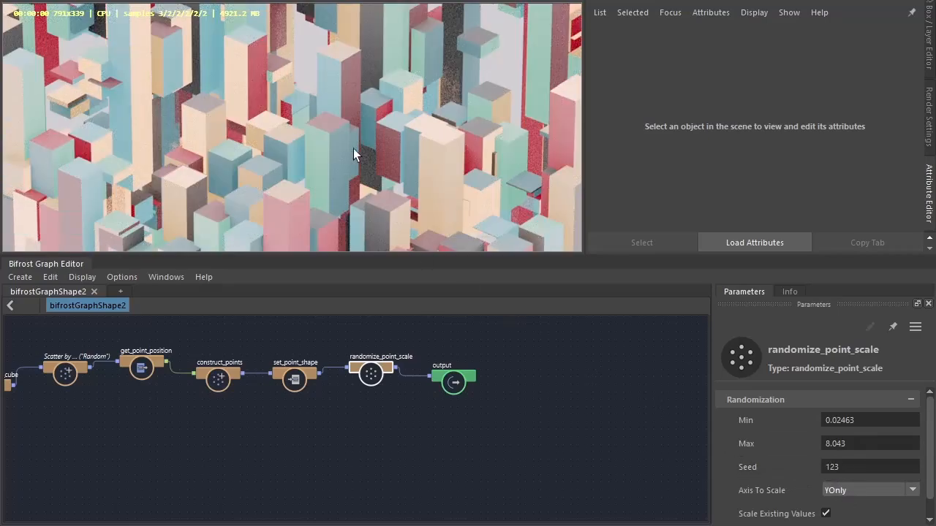
drag(835, 443, 855, 443)
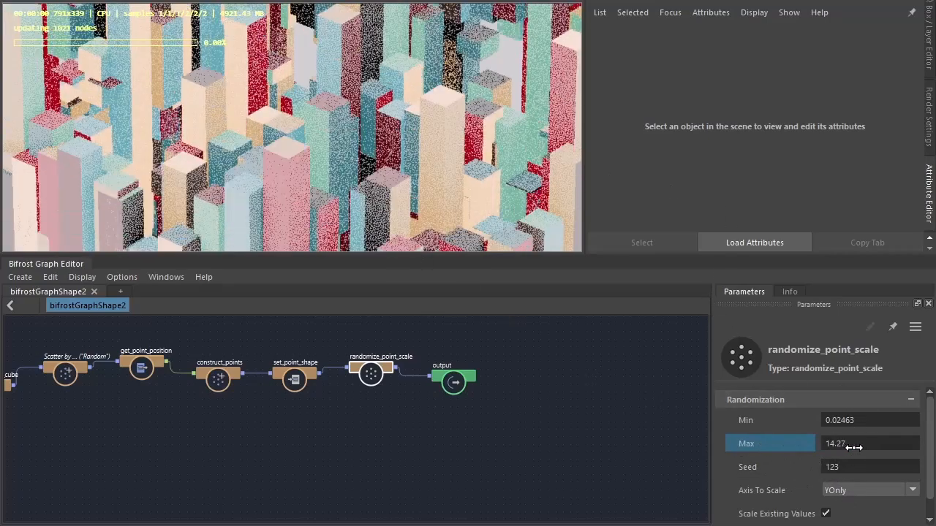
drag(855, 443, 755, 443)
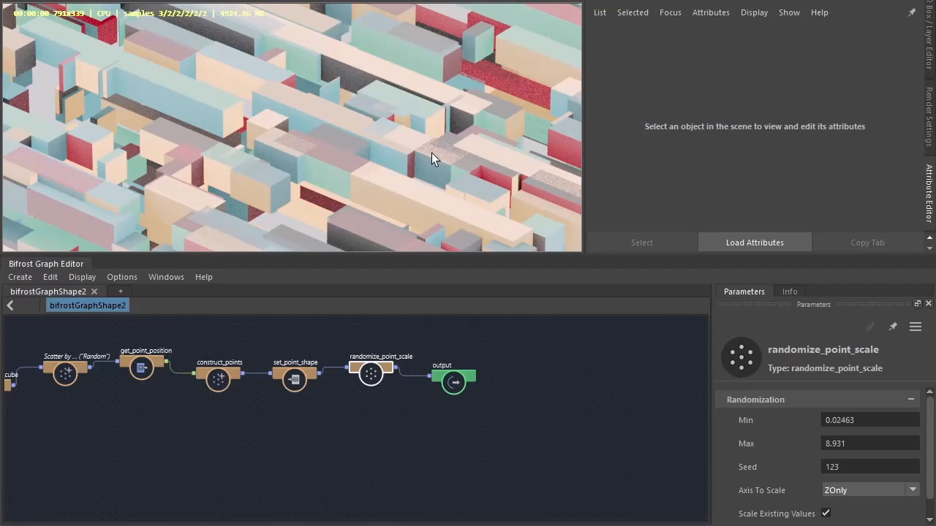
mouse_move(225, 152)
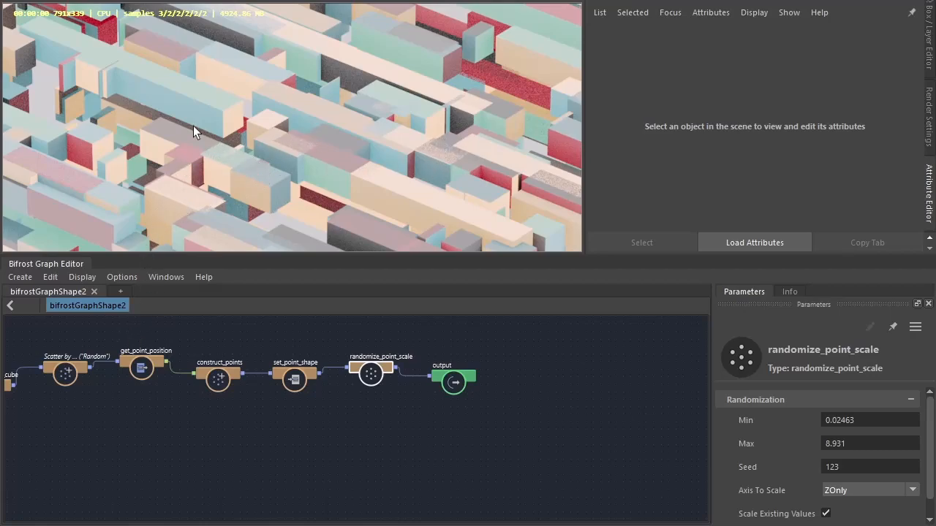
- Switch scatter_points to BlueNoise scattering mode
click(64, 373)
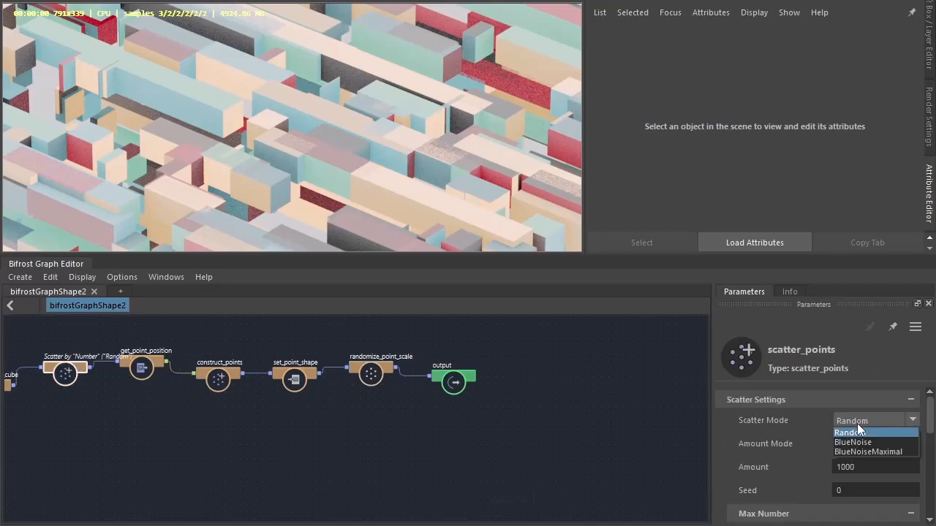
click(850, 441)
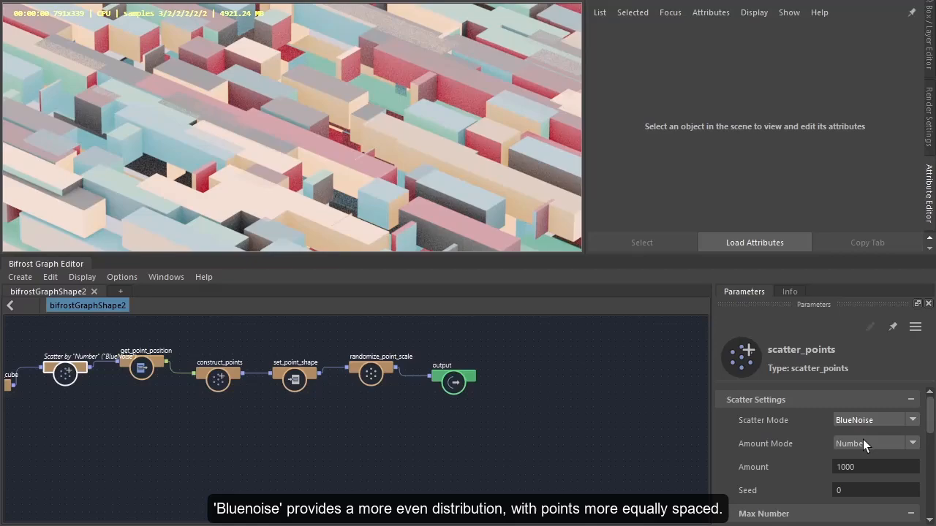
click(876, 420)
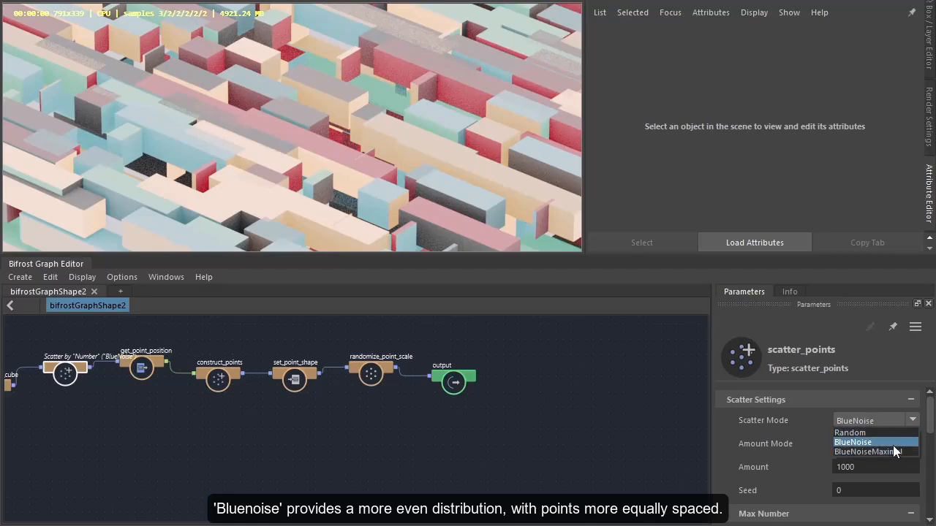
click(871, 452)
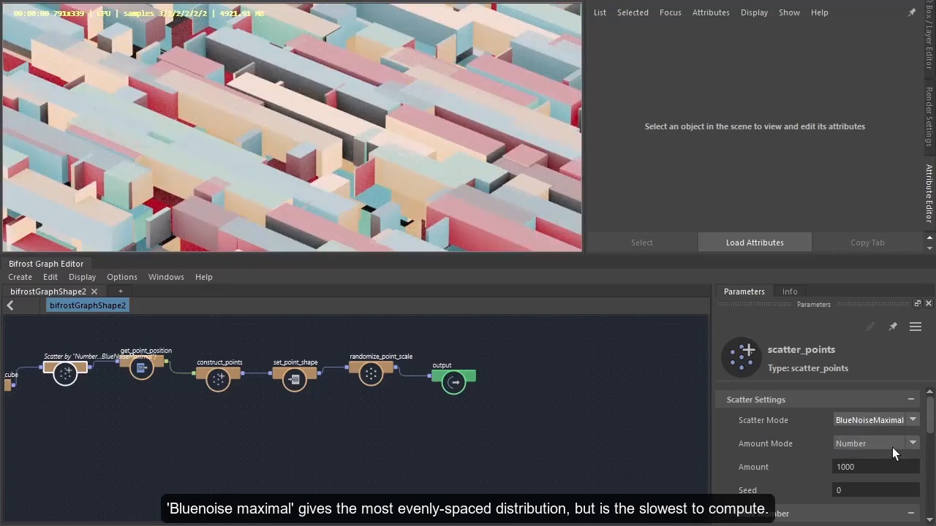
scroll(down, 3)
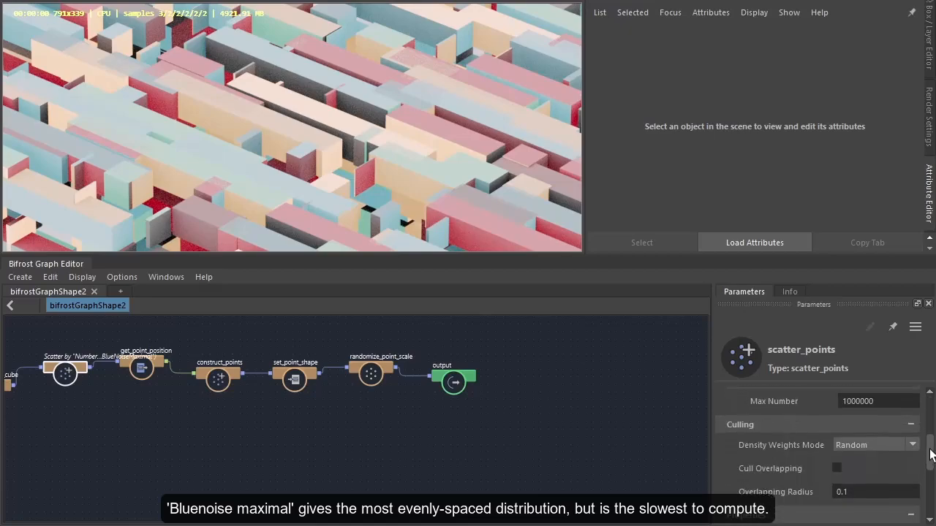
- Try Cull Overlapping with radii 2.986, 16.85 and about 3.6, then switch culling off again
click(836, 451)
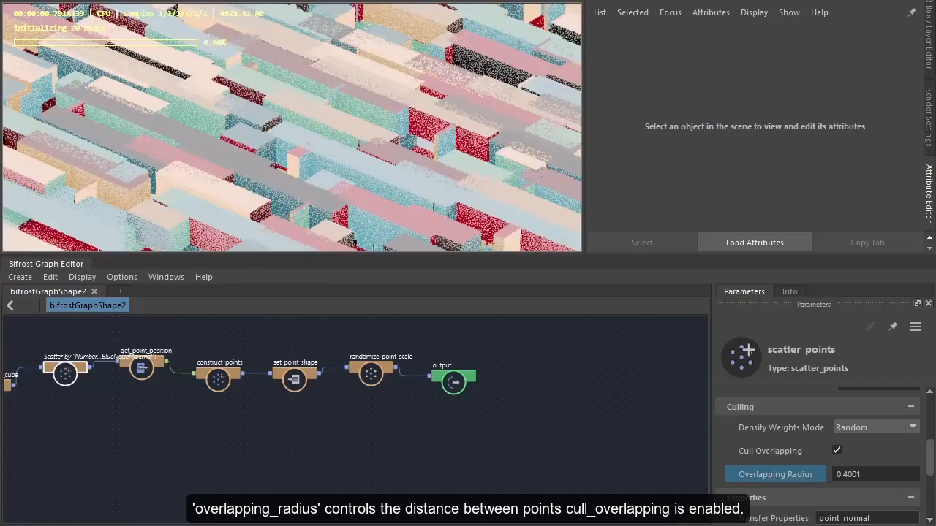
text(2.986)
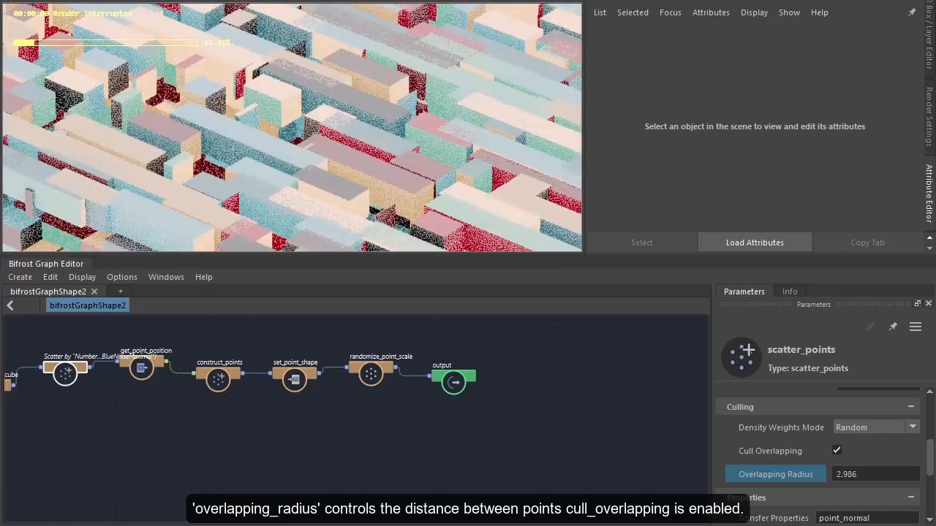
text(16.85)
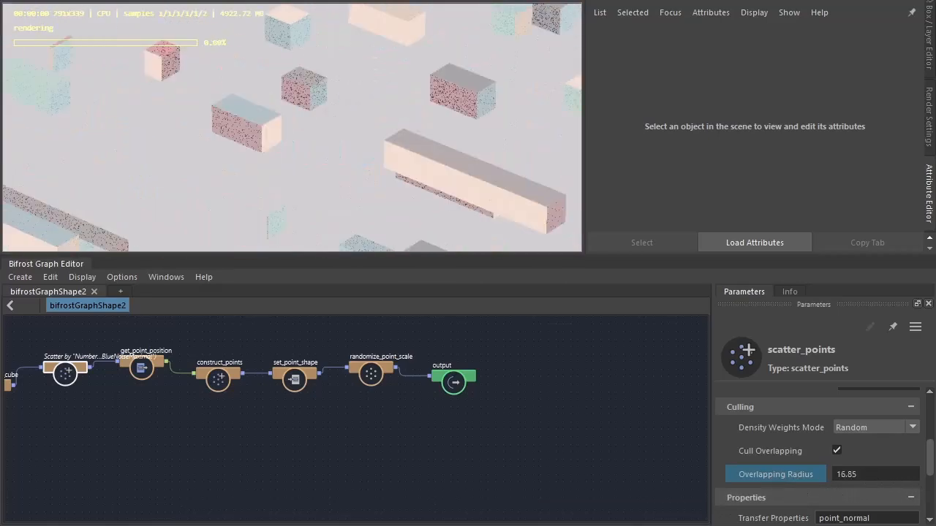
drag(870, 474, 866, 473)
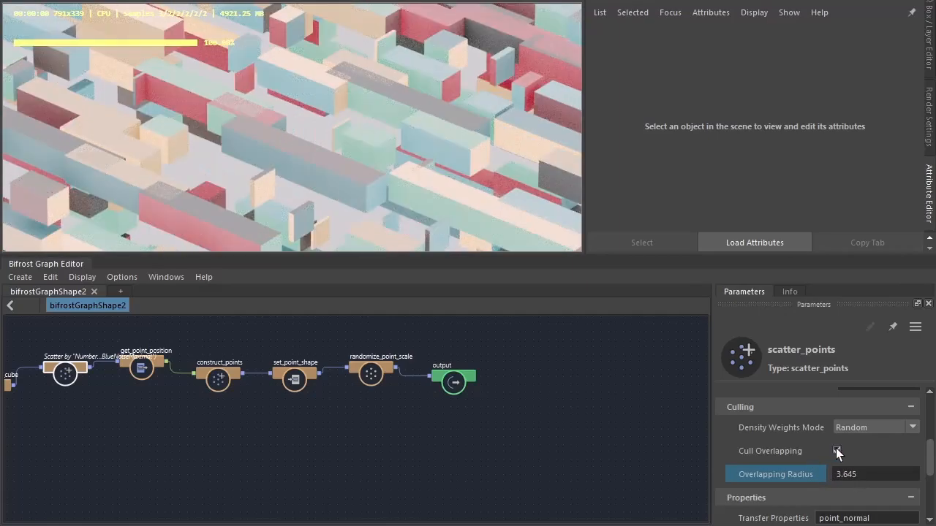
click(835, 450)
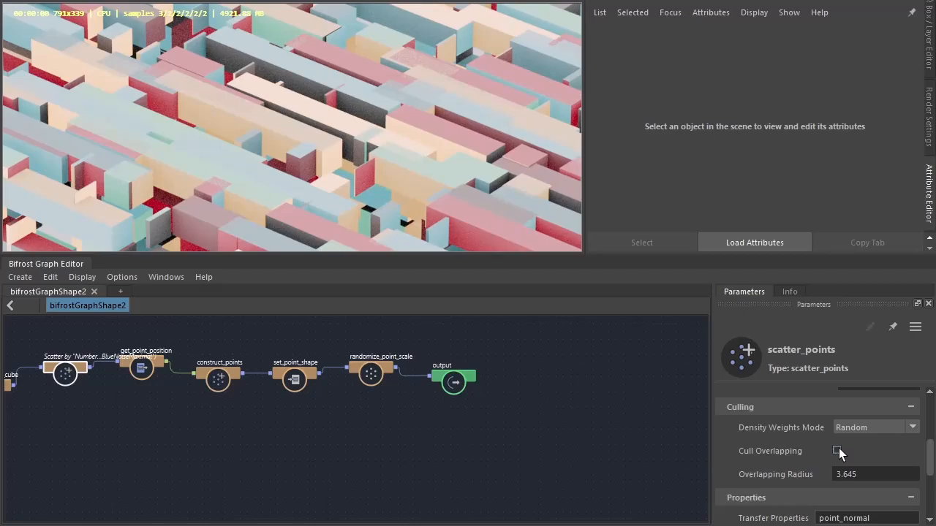
click(372, 374)
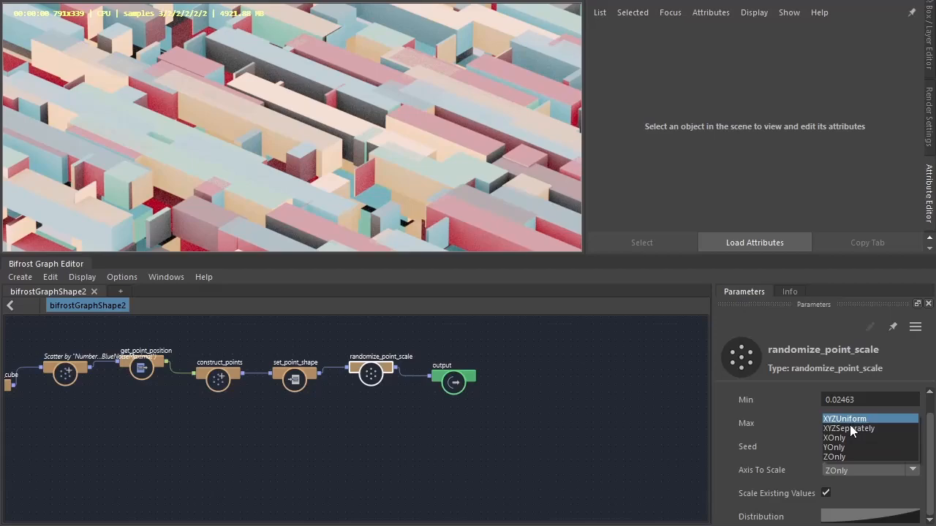
- Set randomize_point_scale Axis To Scale to XYZSeparately for chunky blocks
click(848, 429)
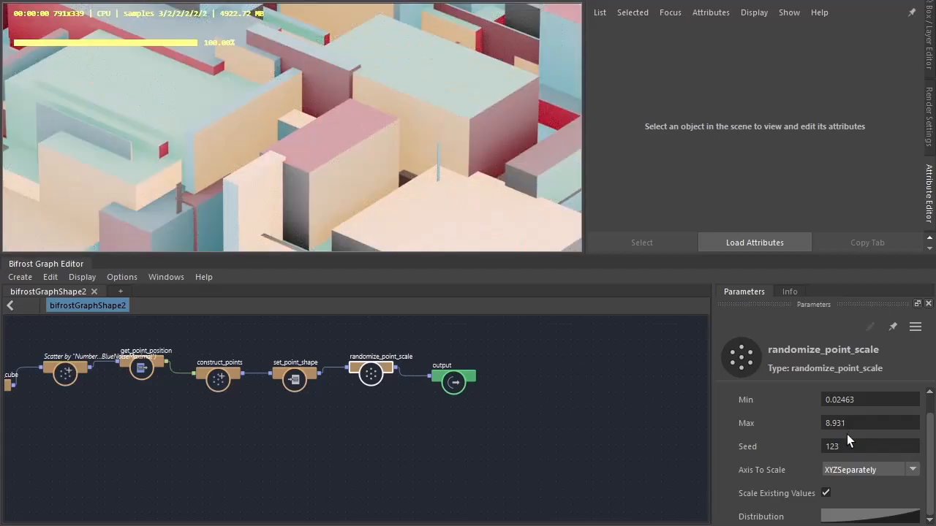
click(64, 373)
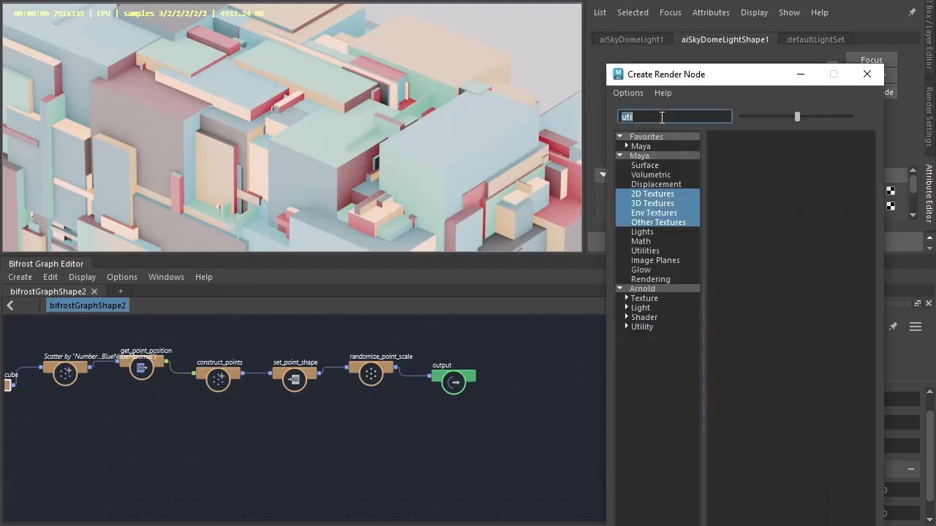
- Filter the Create Render Node list for 'image' for the skydome light's Color map
text(image)
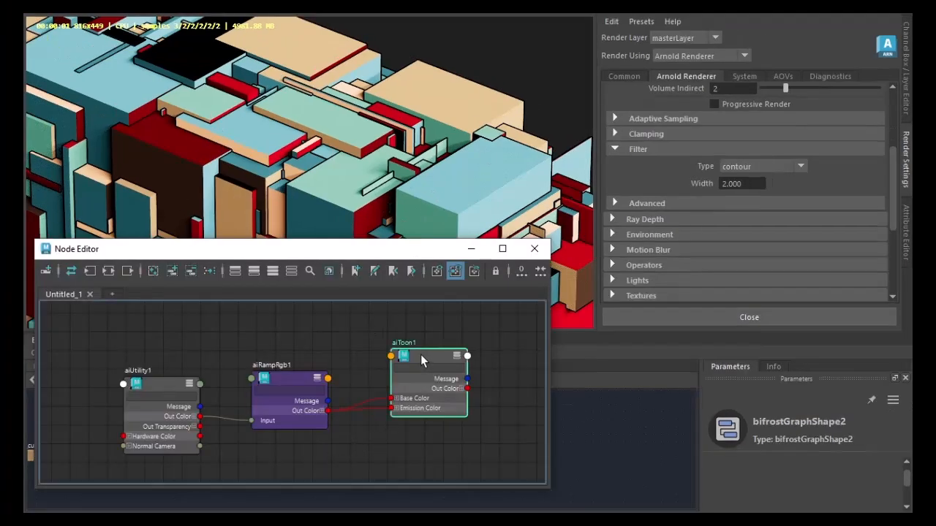
- Bring up the aiToon shader's attributes from the Node Editor
double_click(427, 360)
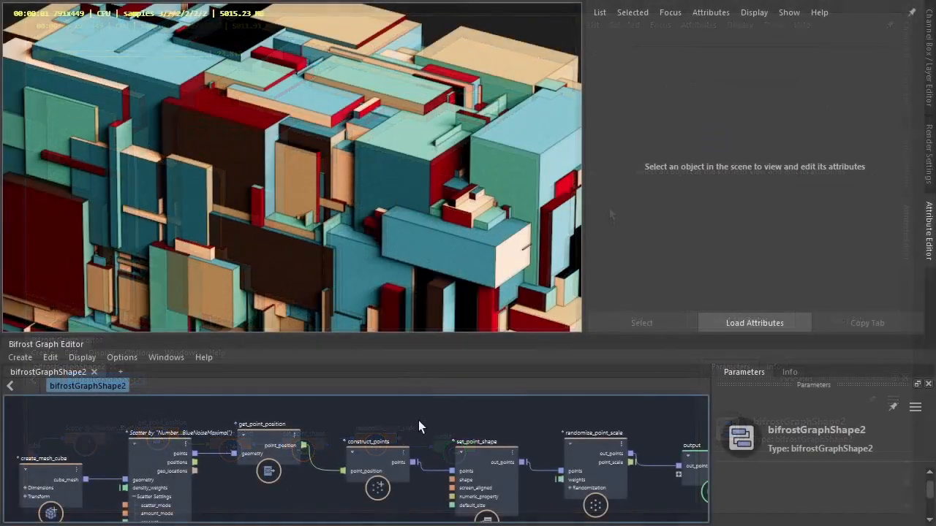
- Enable Cull Overlapping on scatter_points and set the Overlapping Radius to about 3.645
click(45, 444)
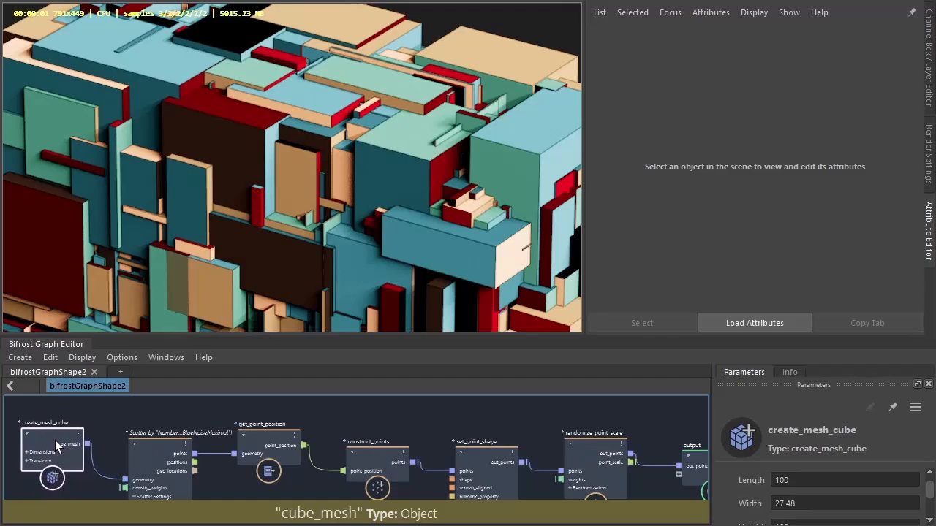
click(154, 453)
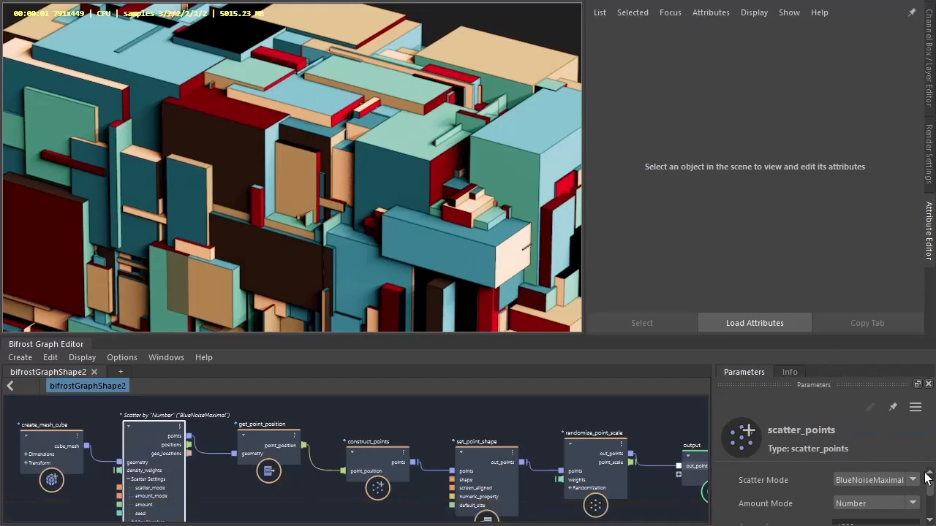
scroll(down, 3)
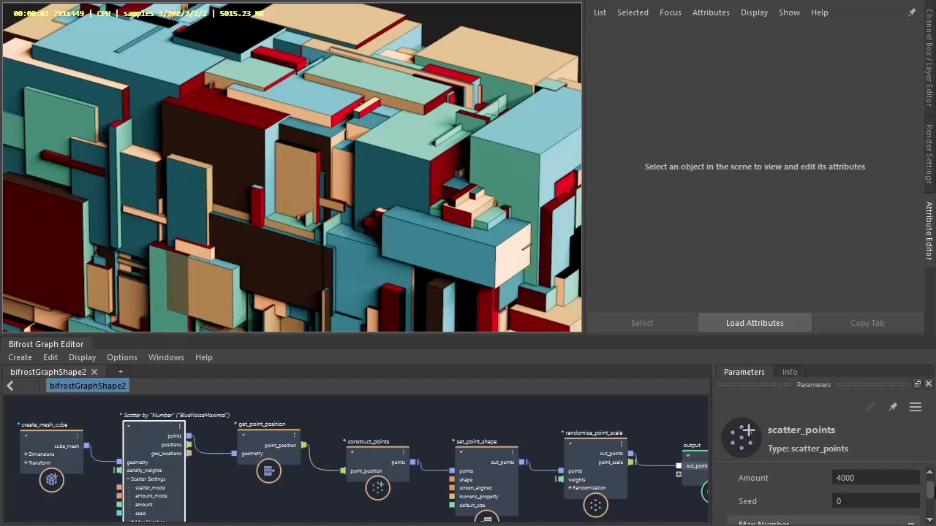
mouse_move(775, 339)
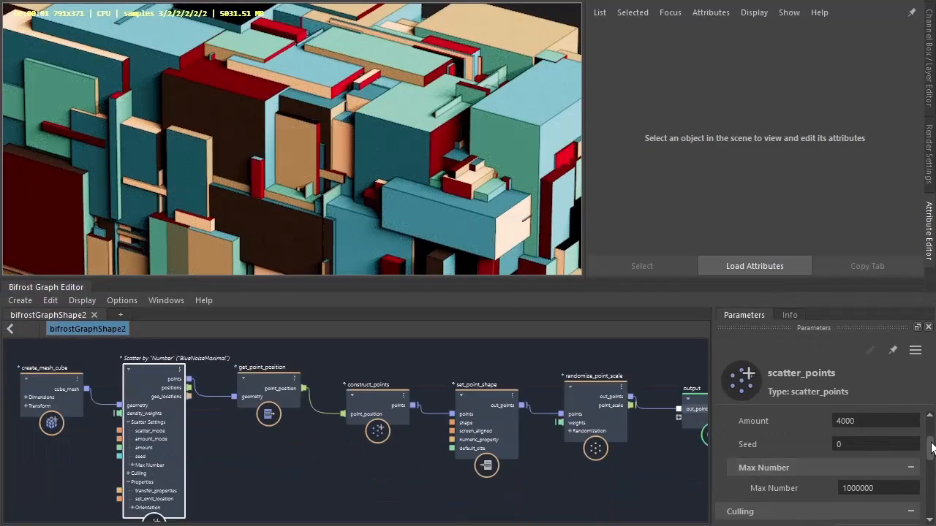
scroll(down, 3)
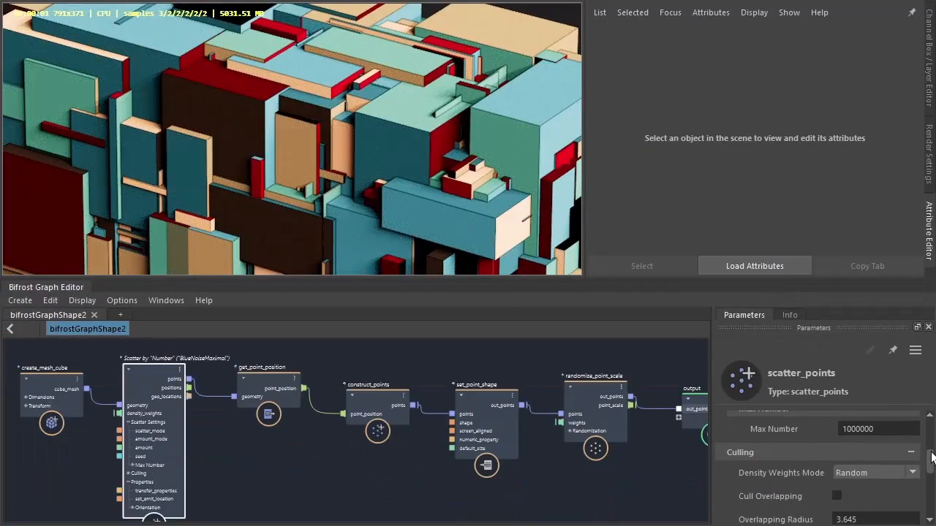
click(837, 452)
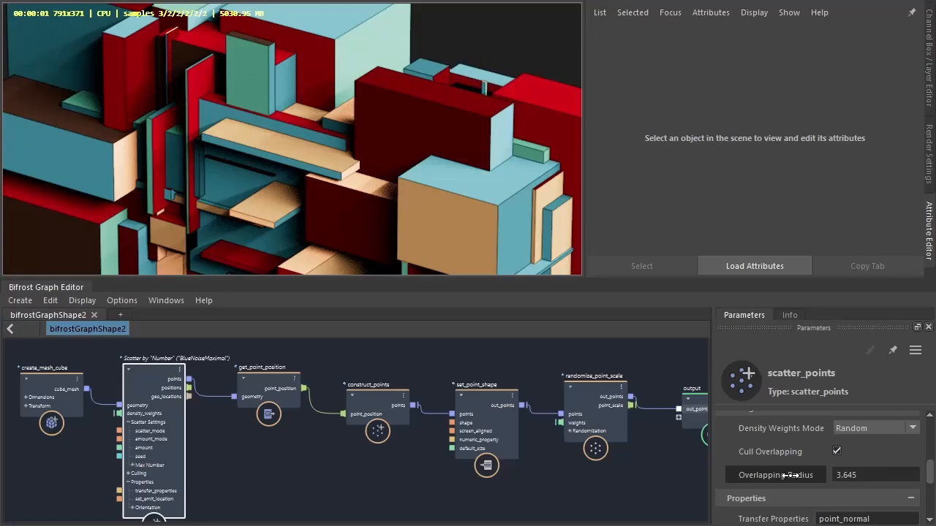
drag(790, 475, 731, 475)
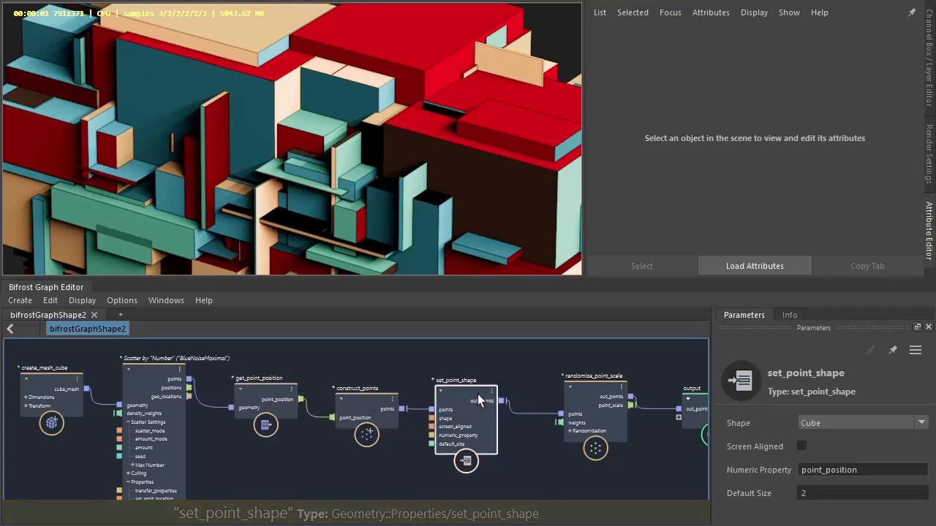
- Try Disk, Quad and Sphere point shapes, then set Shape back to Cube
click(862, 422)
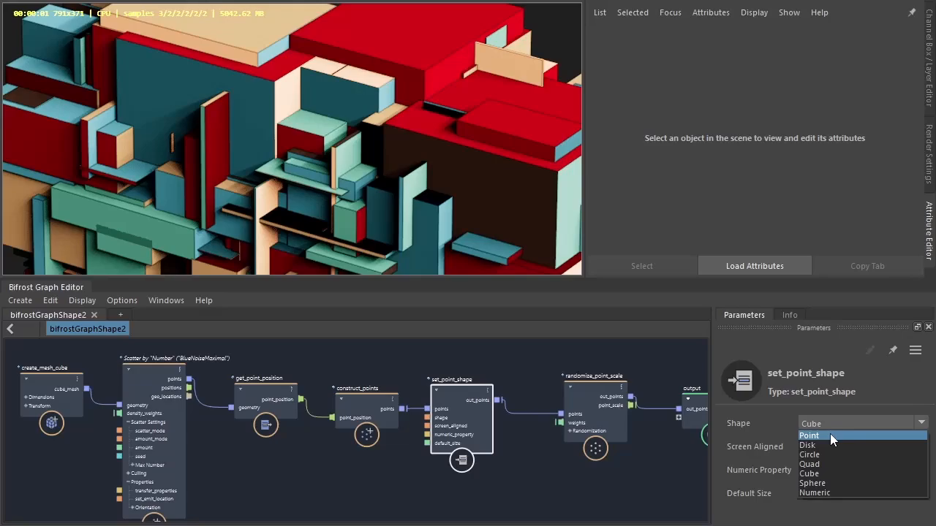
click(809, 444)
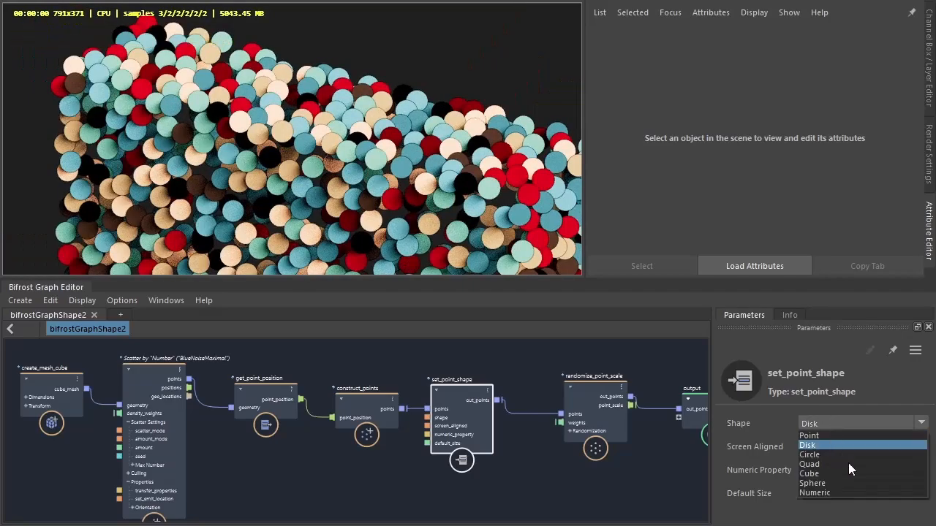
click(811, 464)
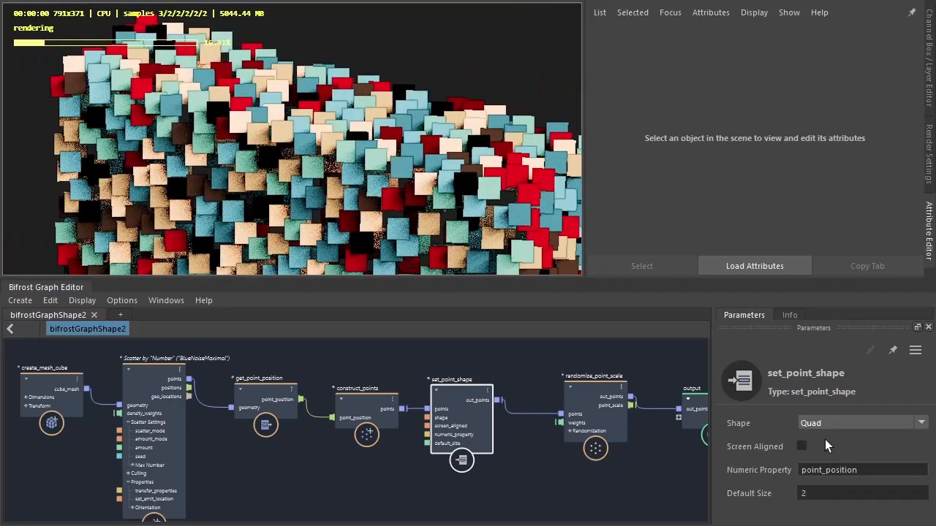
click(860, 423)
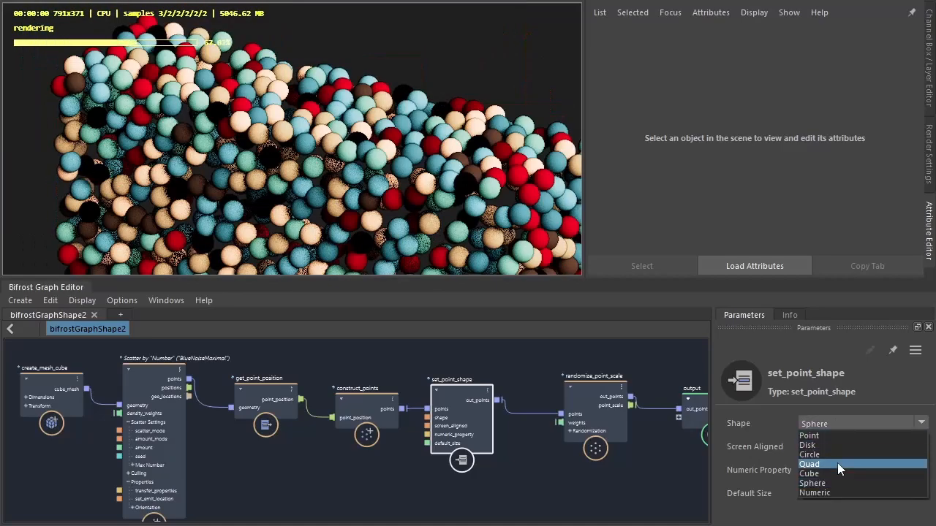
click(810, 477)
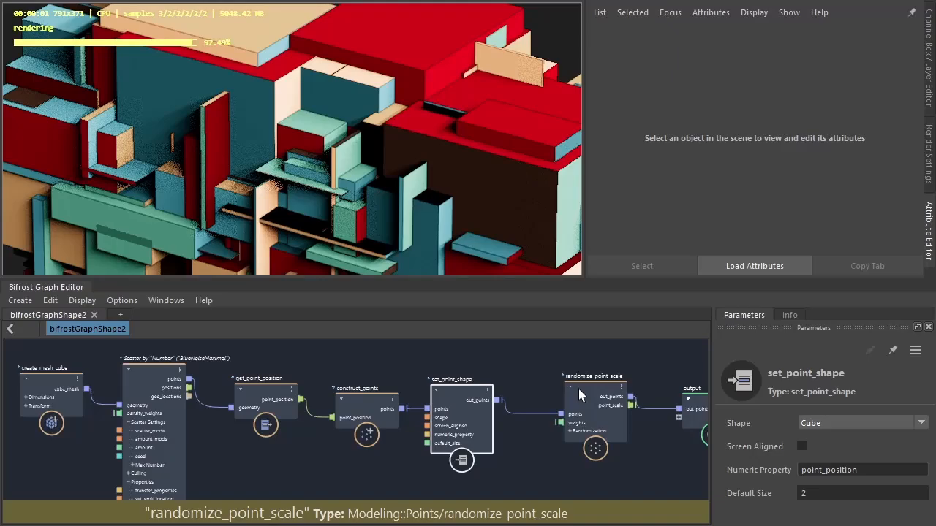
- Set randomize_point_scale Max to 5.134 and Axis To Scale to ZOnly for long thin bars
click(587, 395)
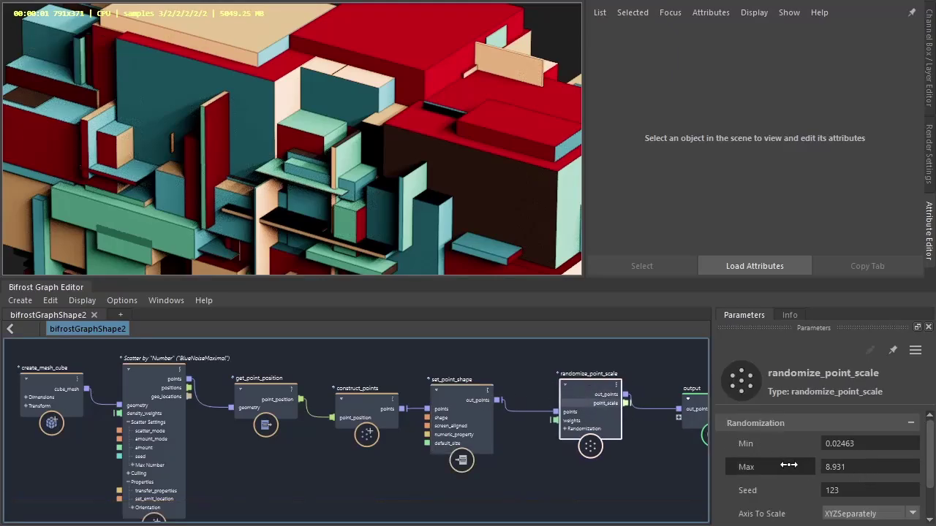
drag(787, 467, 680, 471)
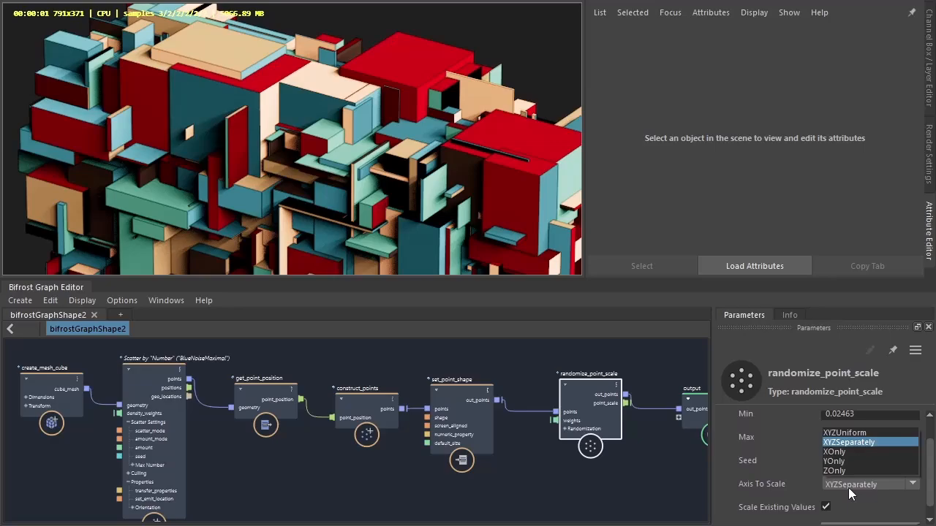
click(840, 433)
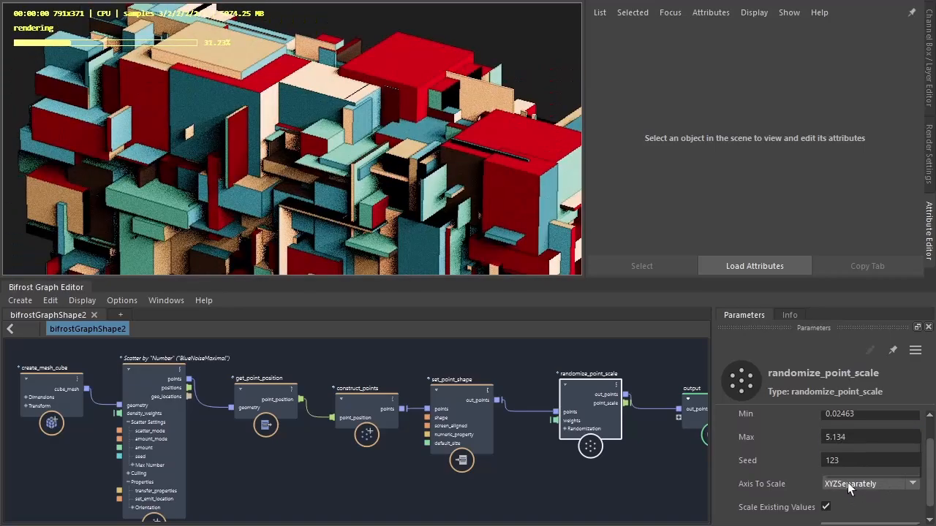
click(864, 484)
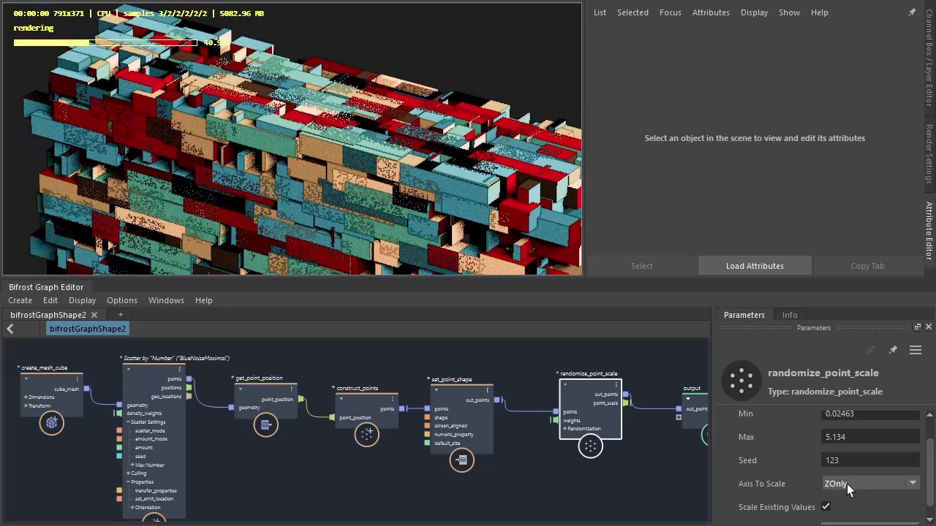